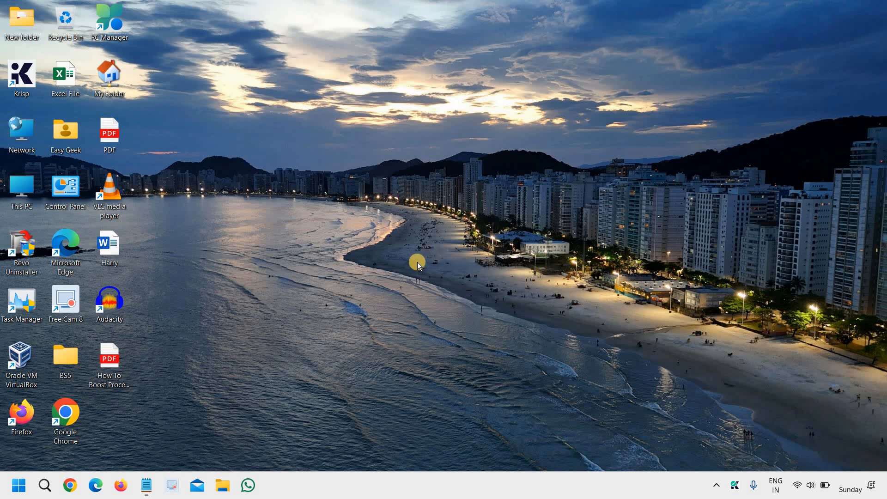
pyautogui.moveTo(436, 283)
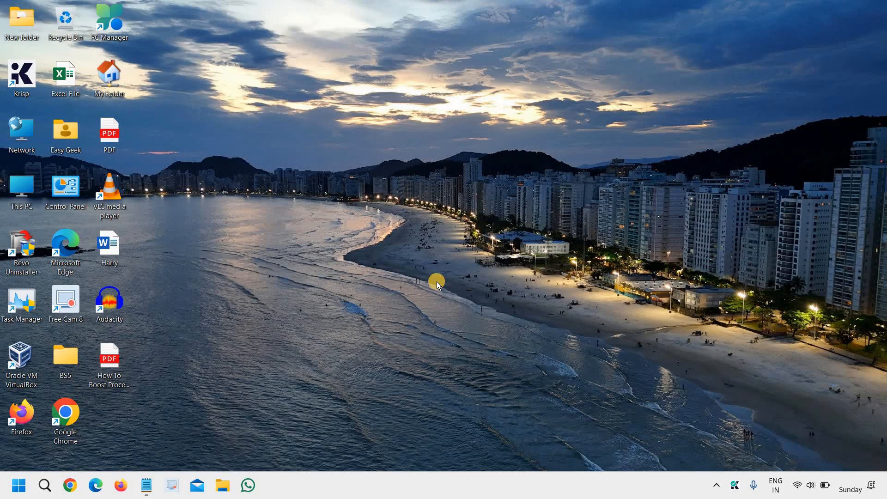
pyautogui.moveTo(140, 432)
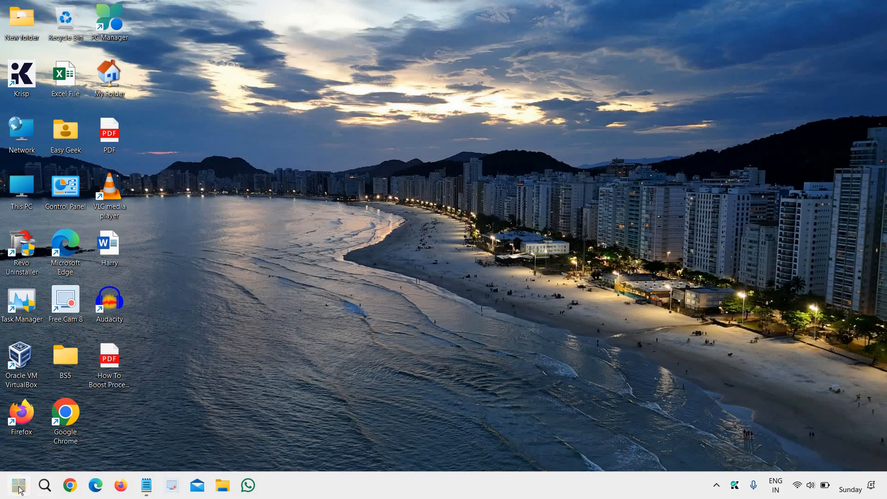
# Step: Launch the Settings app from the Start button's quick link menu
pyautogui.rightClick(18, 485)
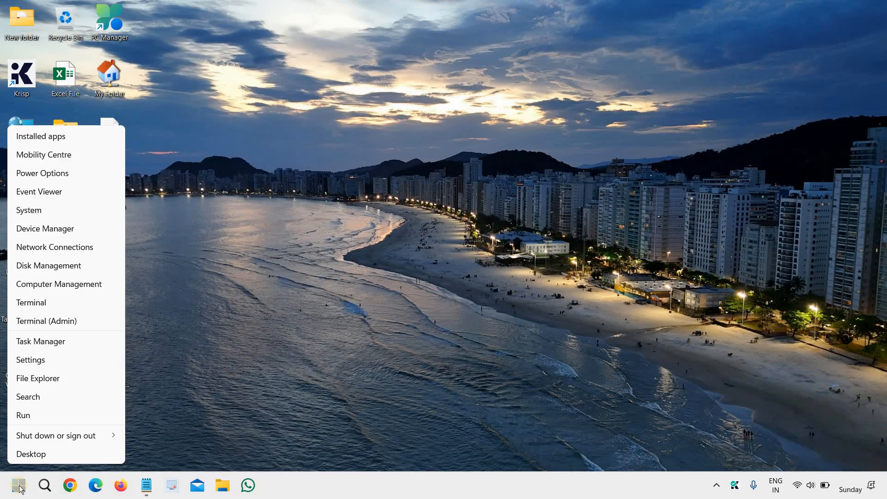
pyautogui.click(31, 359)
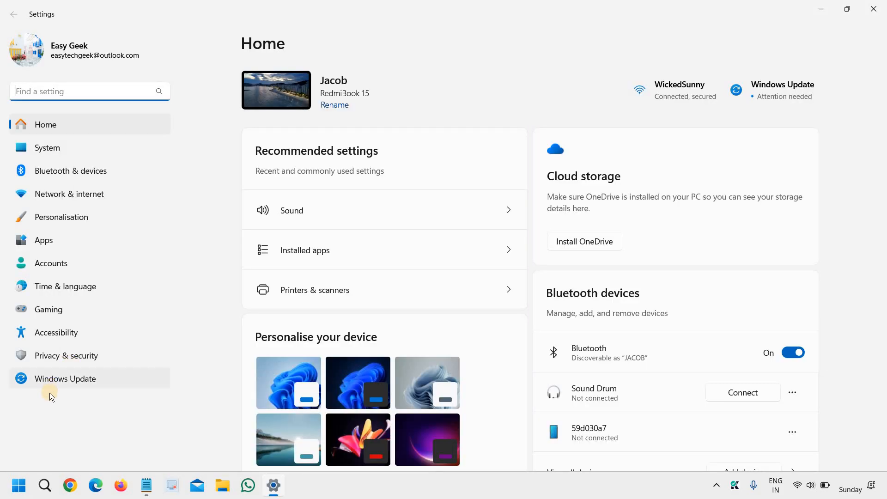
pyautogui.moveTo(133, 363)
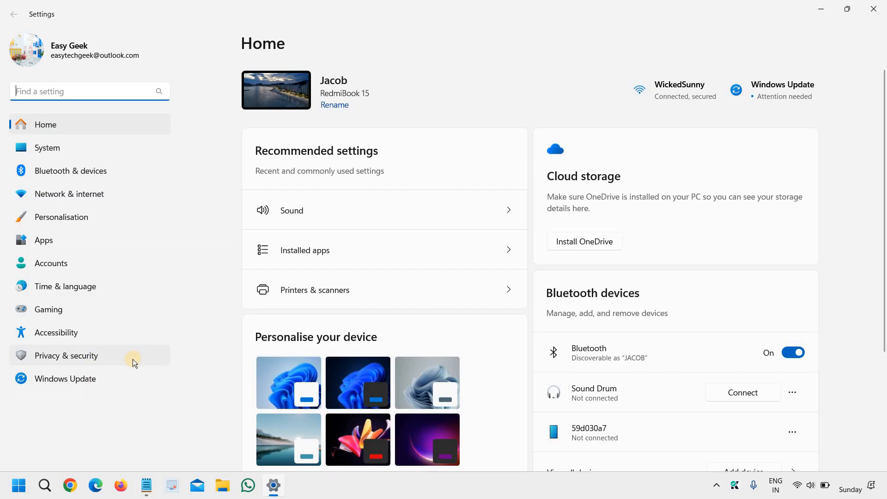
pyautogui.moveTo(96, 368)
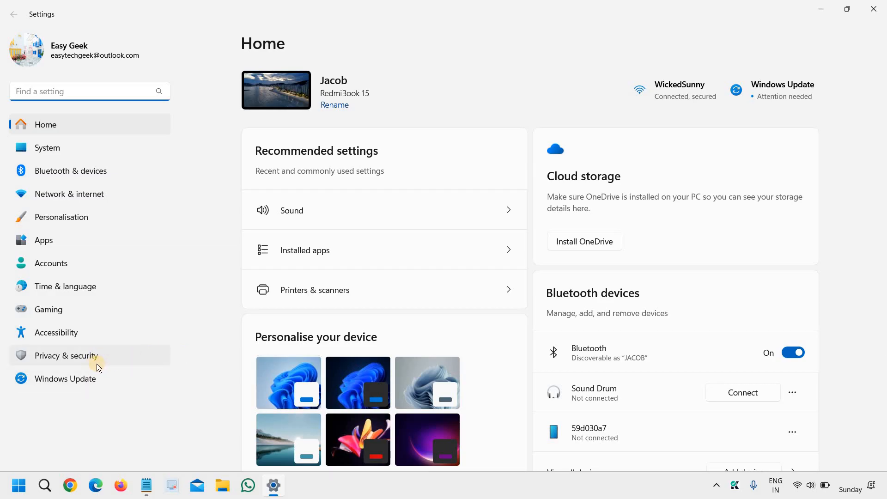
pyautogui.moveTo(84, 361)
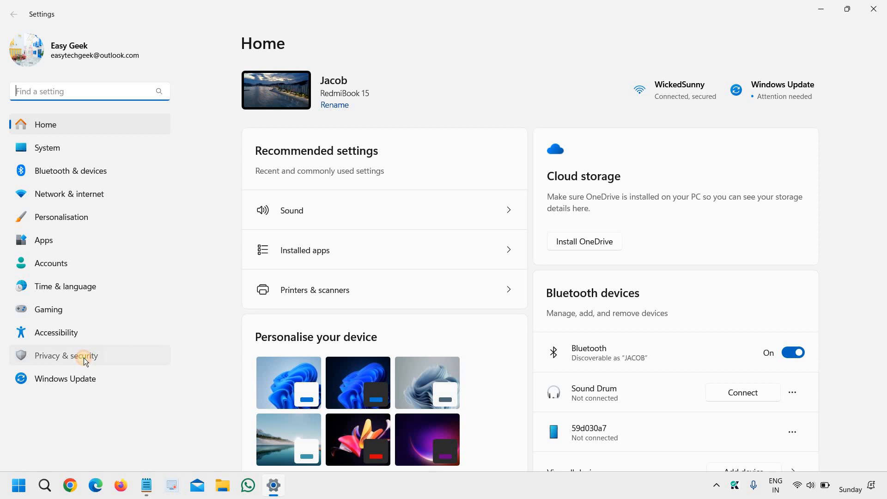
# Step: Go to Privacy & security and scroll to the App permissions section
pyautogui.click(66, 355)
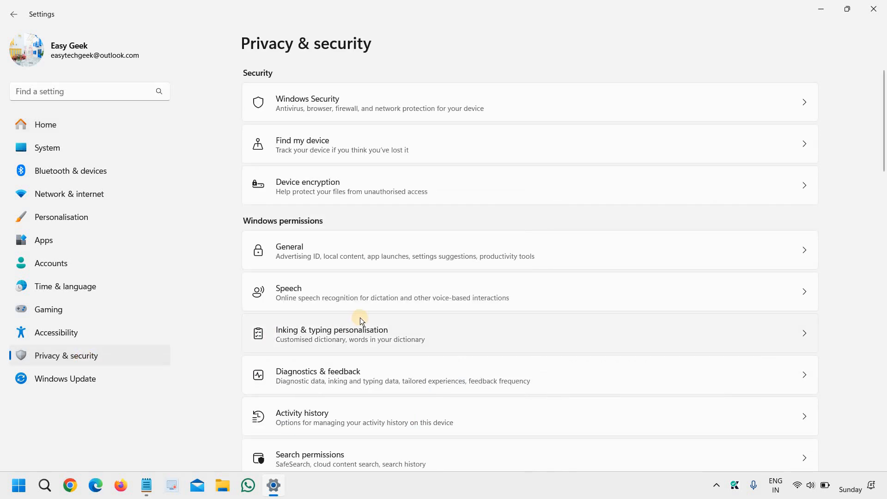
pyautogui.scroll(-3)
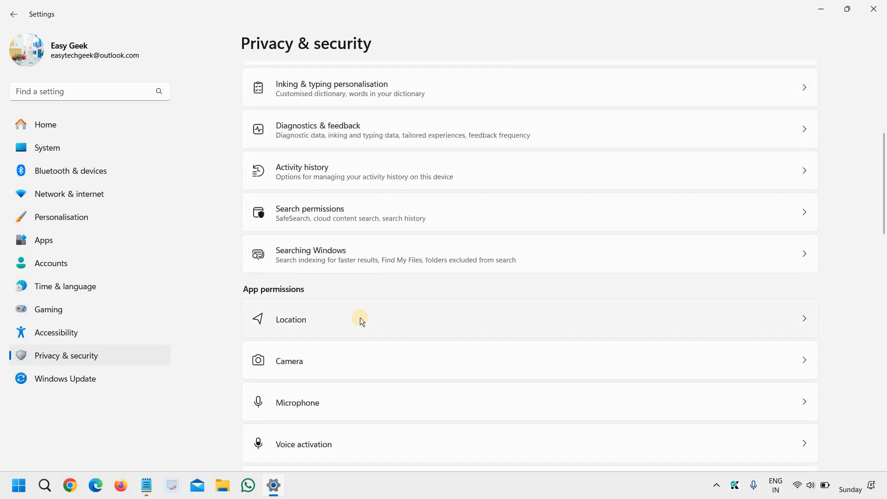
pyautogui.moveTo(275, 297)
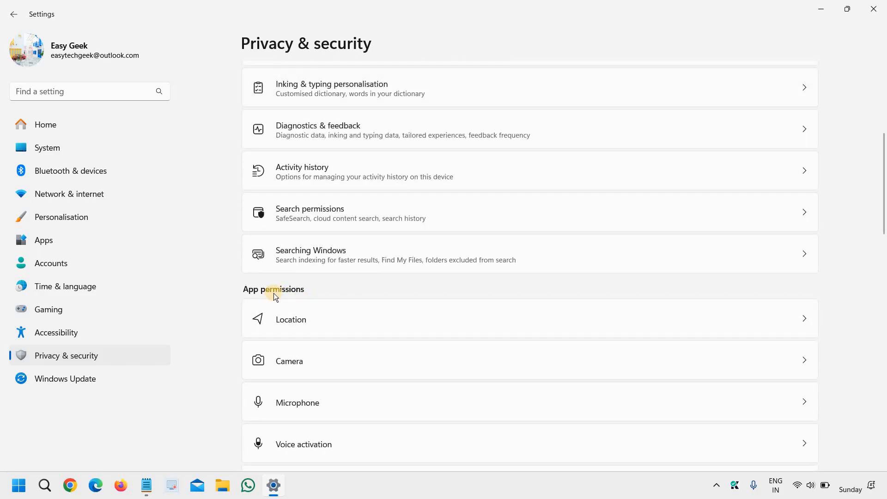
pyautogui.moveTo(355, 311)
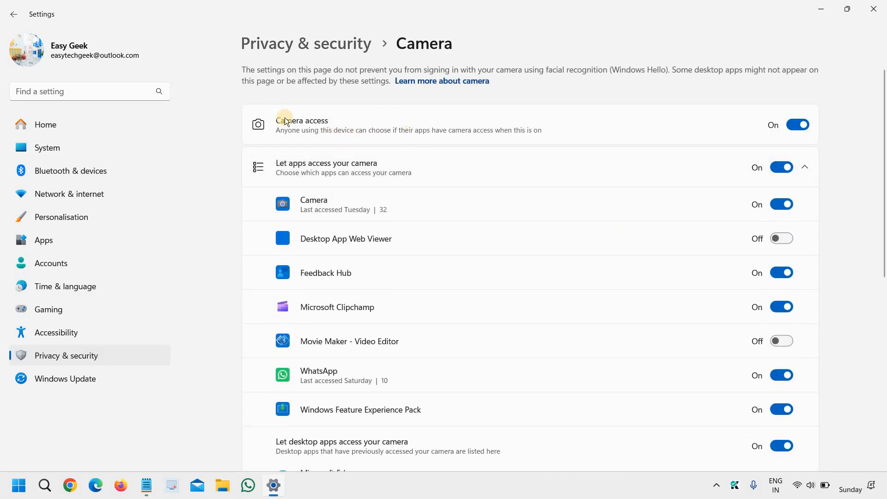
pyautogui.moveTo(820, 91)
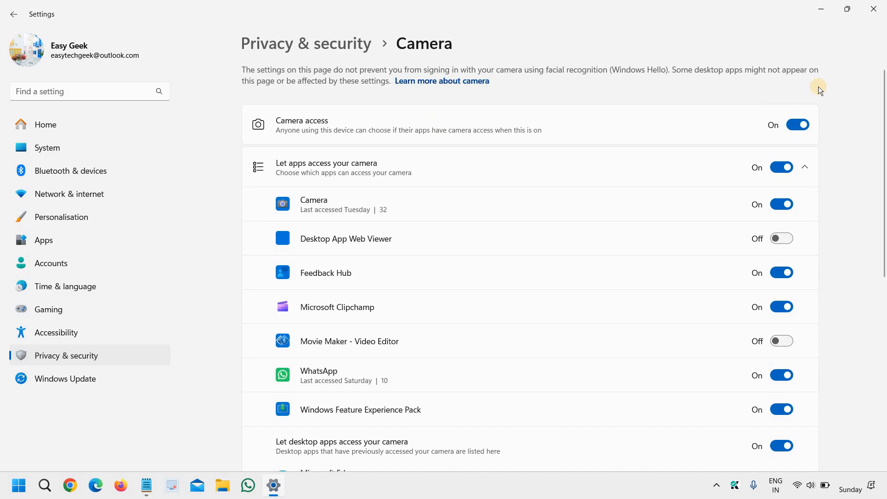
pyautogui.moveTo(347, 175)
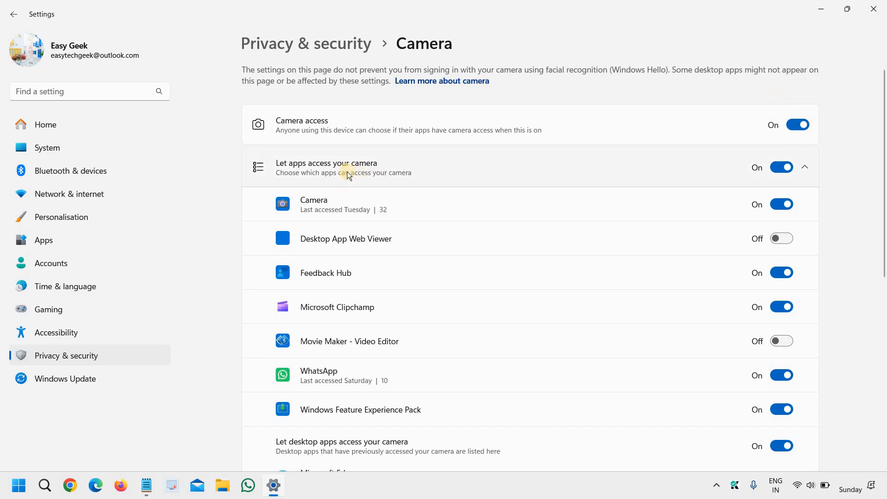
pyautogui.moveTo(804, 125)
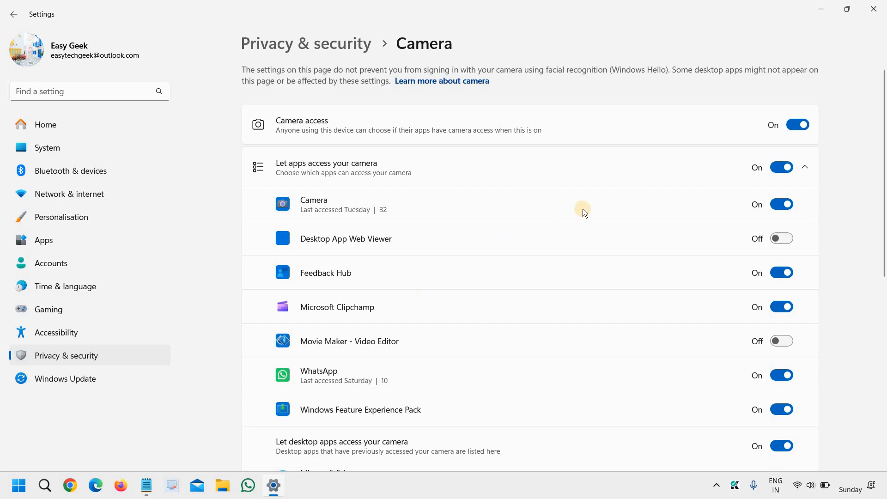
pyautogui.moveTo(374, 404)
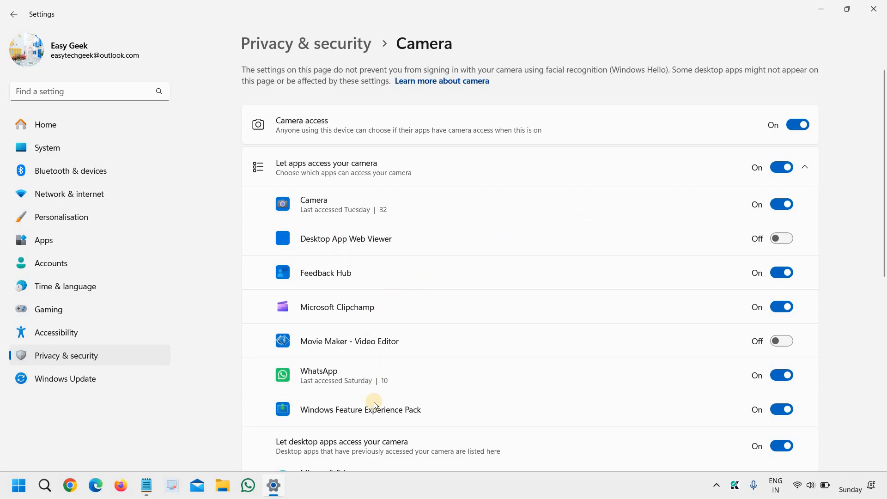
# Step: Review the Camera permission toggles and device settings, confirming apps and desktop apps have access
pyautogui.scroll(-3)
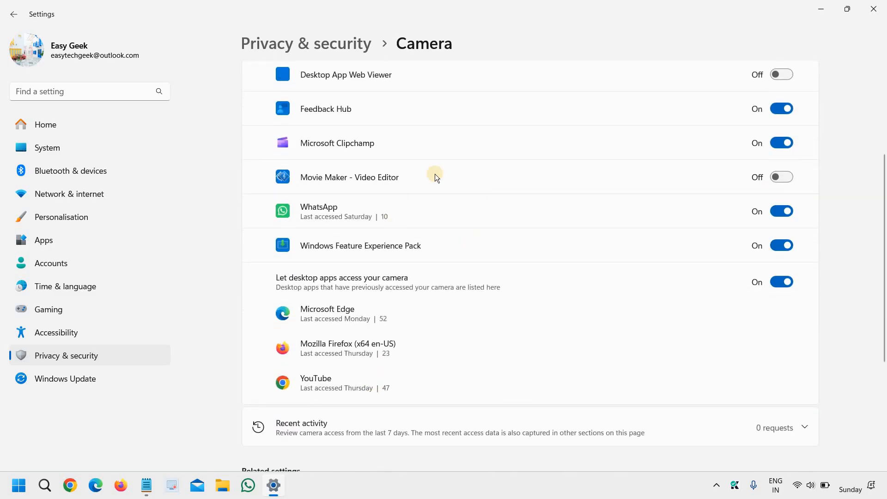
pyautogui.scroll(3)
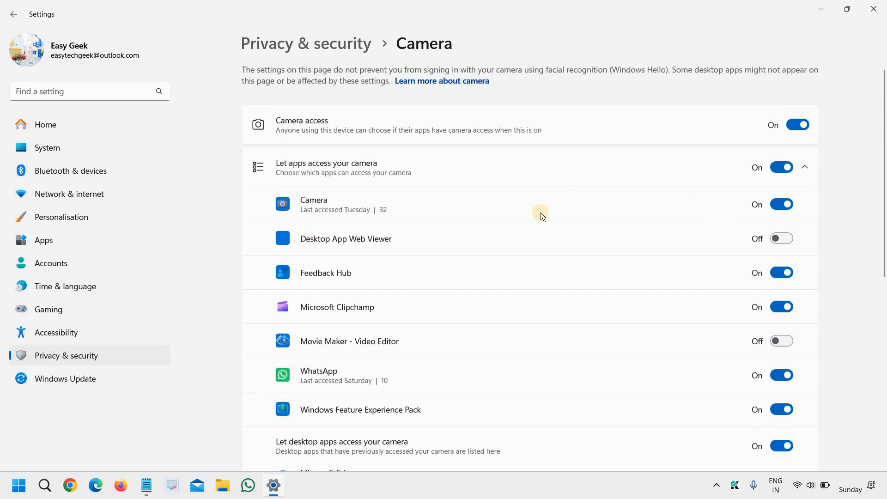
pyautogui.moveTo(538, 359)
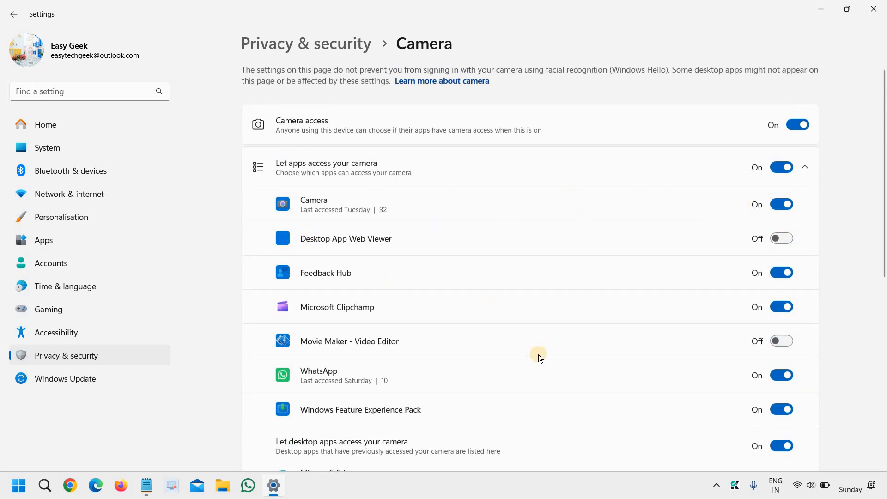
pyautogui.scroll(-3)
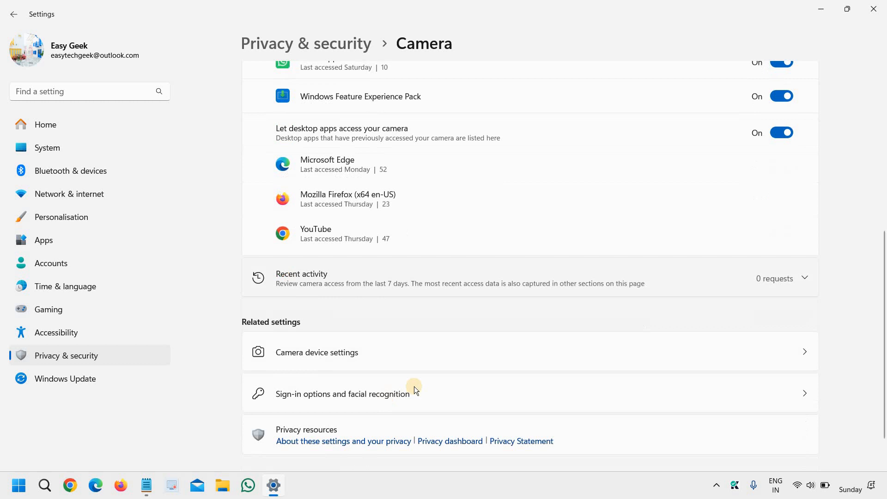
pyautogui.scroll(-3)
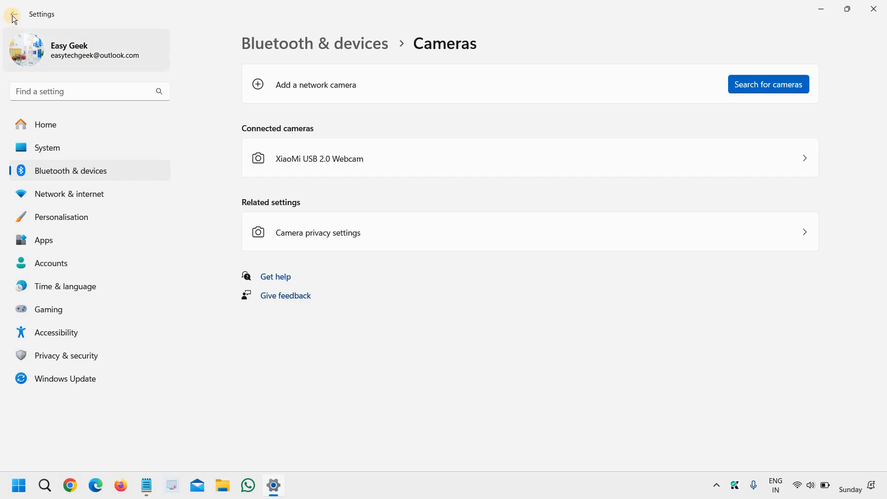
pyautogui.click(317, 233)
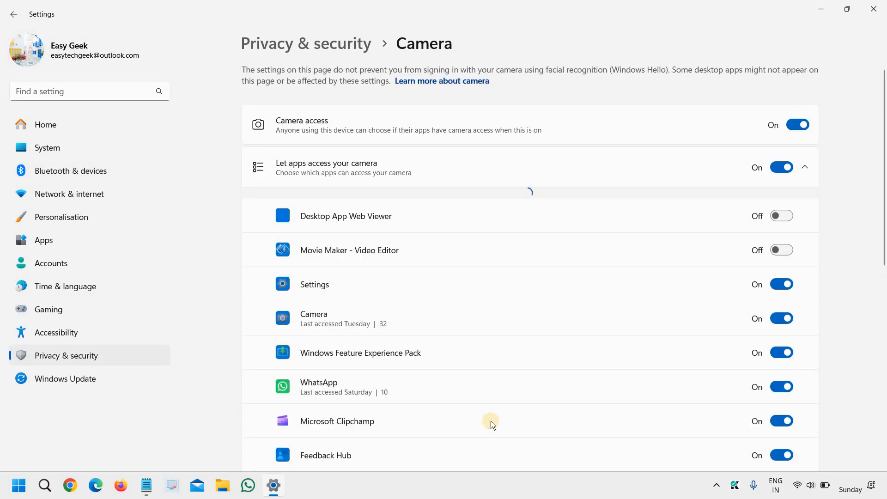
pyautogui.scroll(-3)
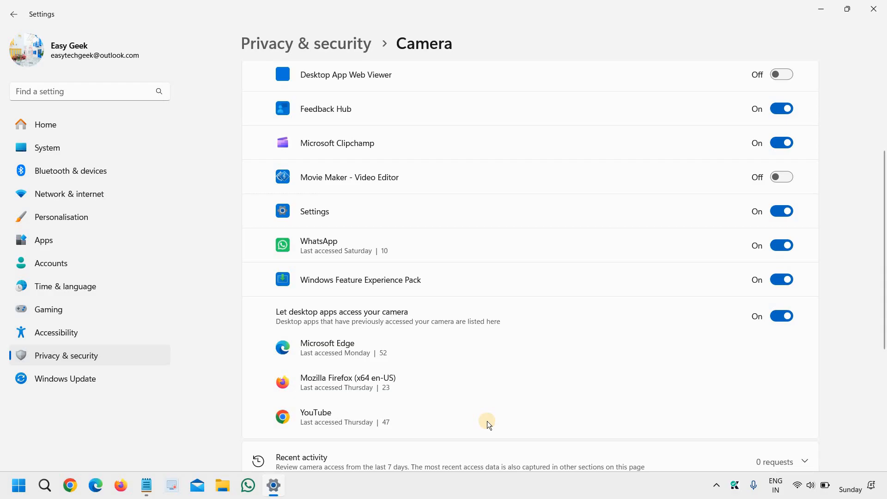
pyautogui.scroll(-3)
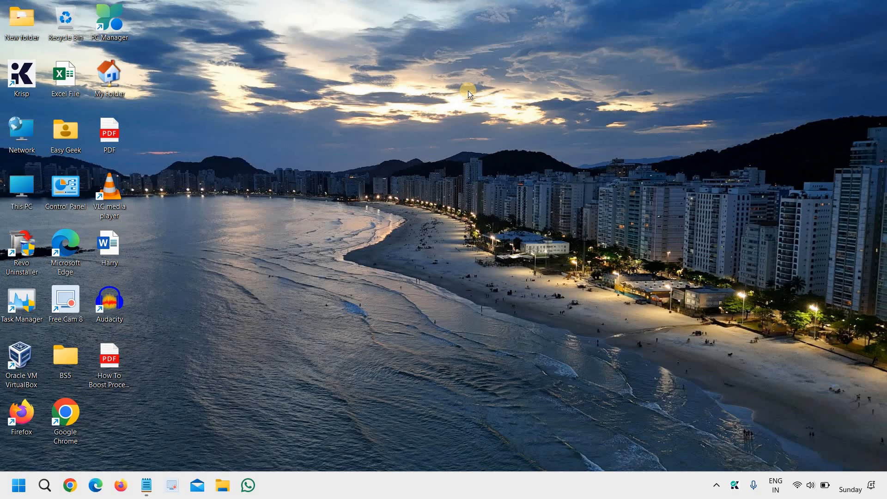
# Step: Launch Device Manager, expand Cameras and bring up the XiaoMi USB 2.0 Webcam's context menu
pyautogui.rightClick(18, 485)
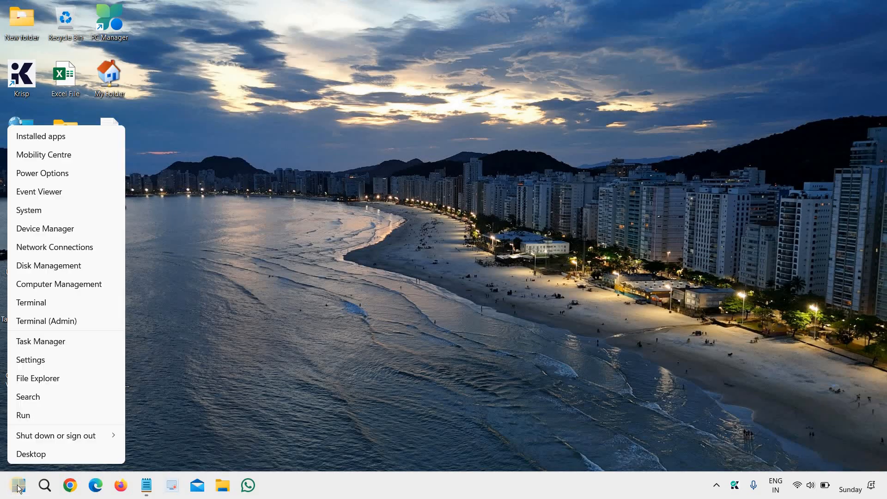
pyautogui.moveTo(89, 253)
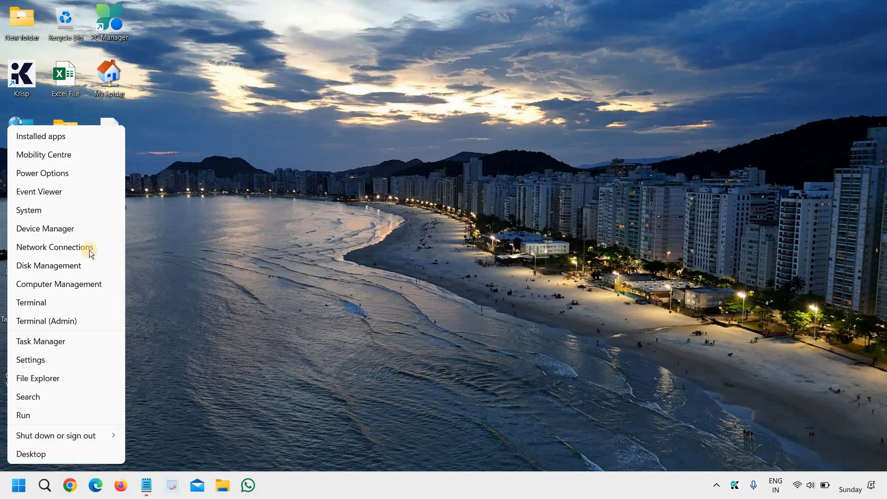
pyautogui.click(45, 228)
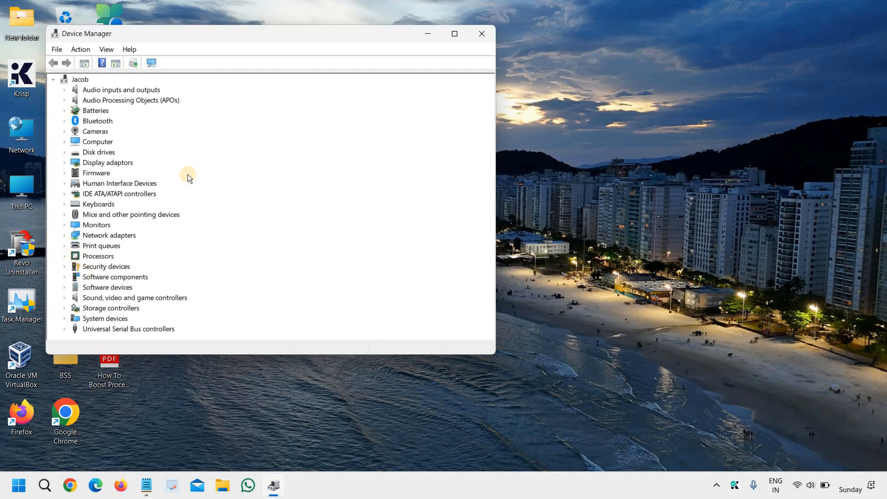
pyautogui.moveTo(176, 193)
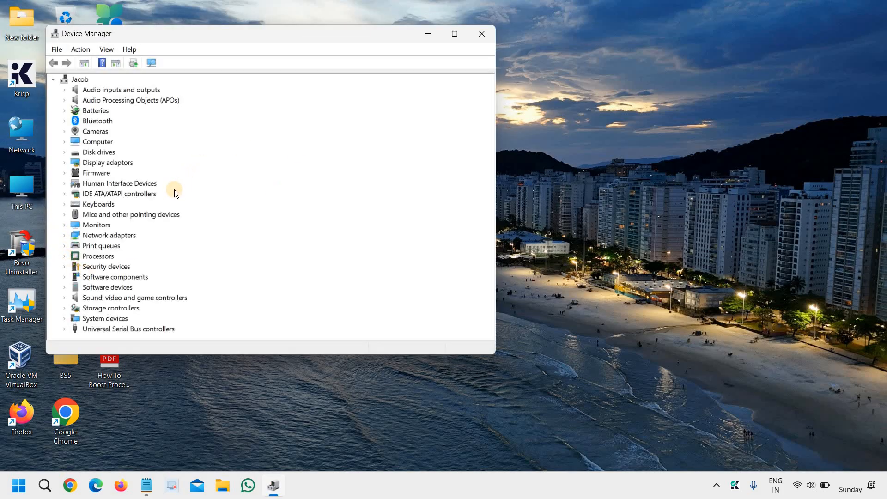
pyautogui.moveTo(160, 176)
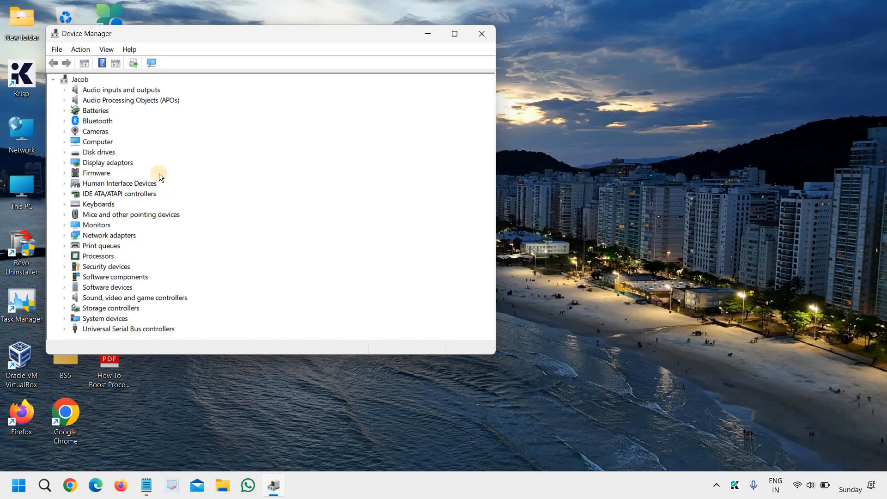
pyautogui.moveTo(336, 140)
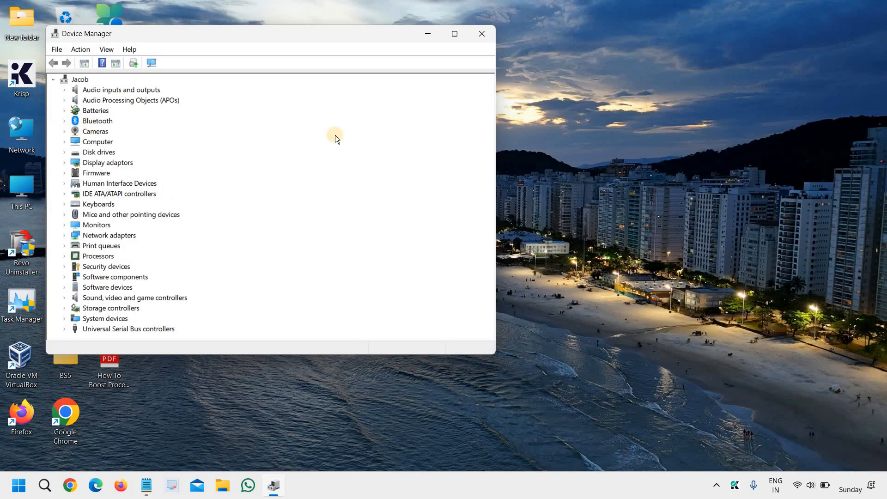
pyautogui.moveTo(67, 140)
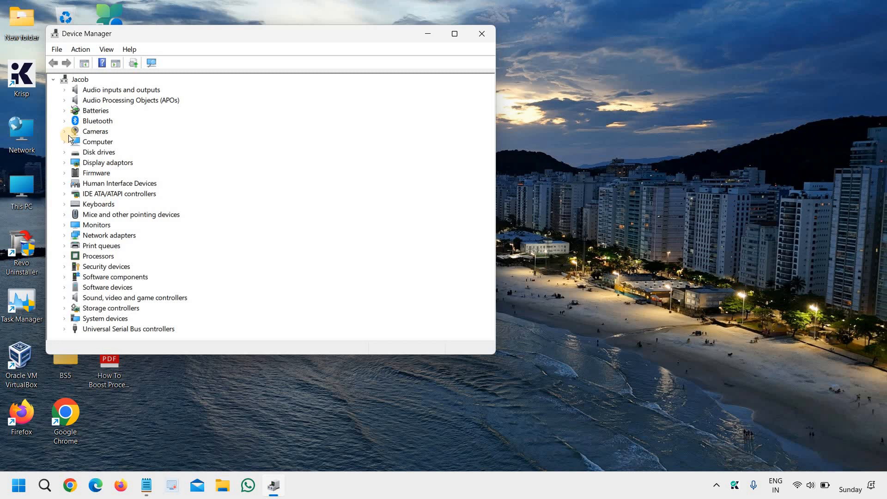
pyautogui.click(65, 131)
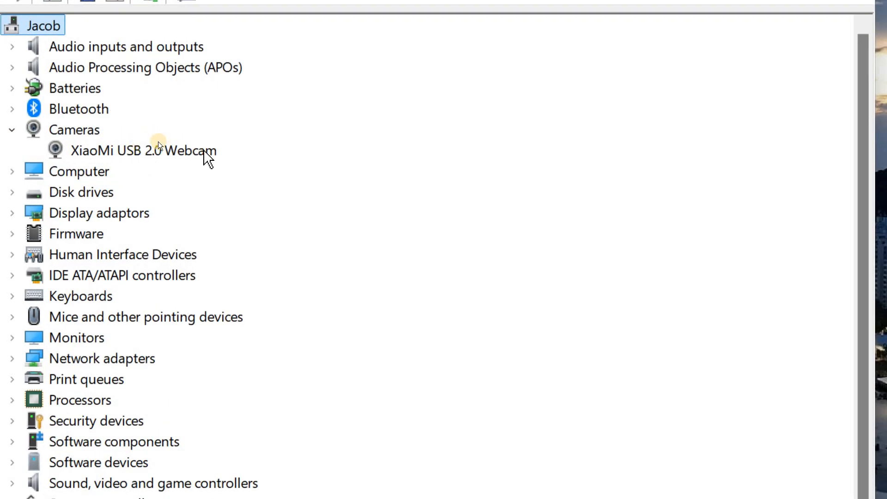
pyautogui.rightClick(143, 150)
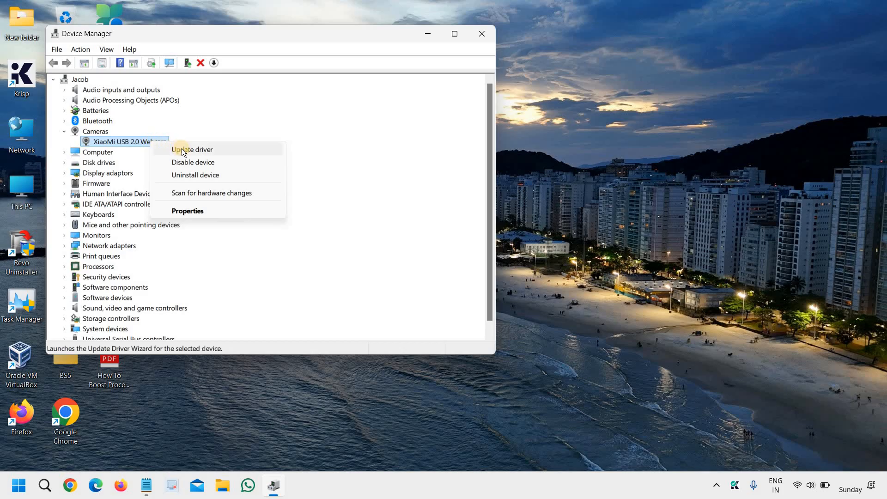
# Step: Search automatically for an updated webcam driver; Windows reports the best driver is installed
pyautogui.click(192, 150)
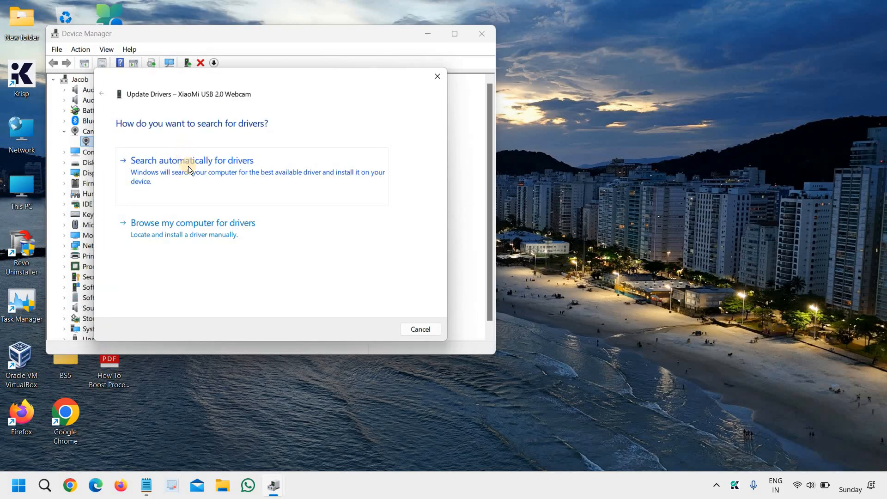
pyautogui.click(192, 160)
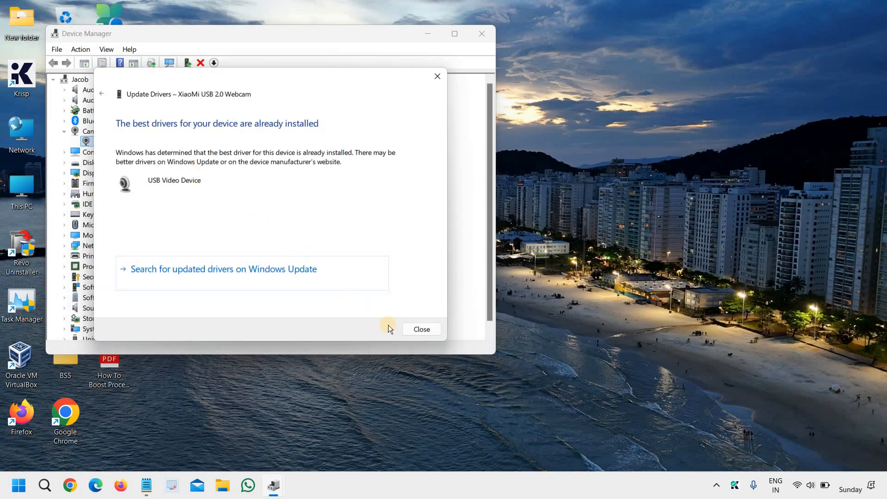
pyautogui.moveTo(145, 210)
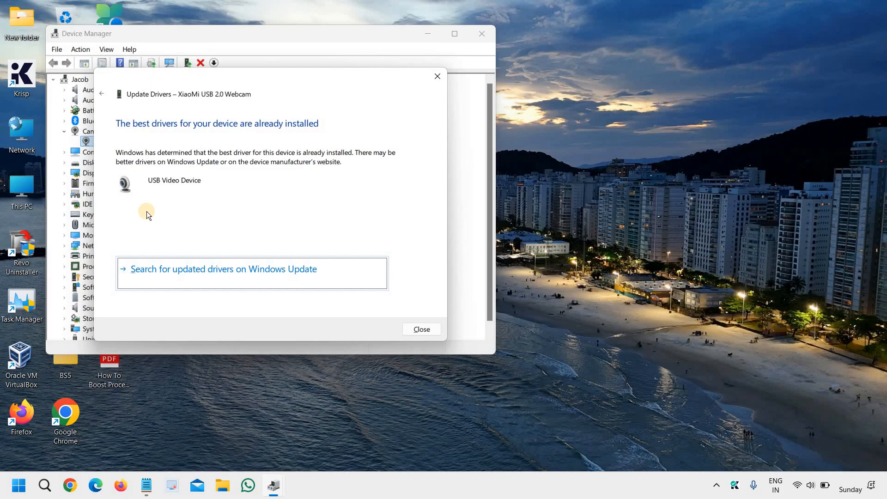
pyautogui.moveTo(151, 257)
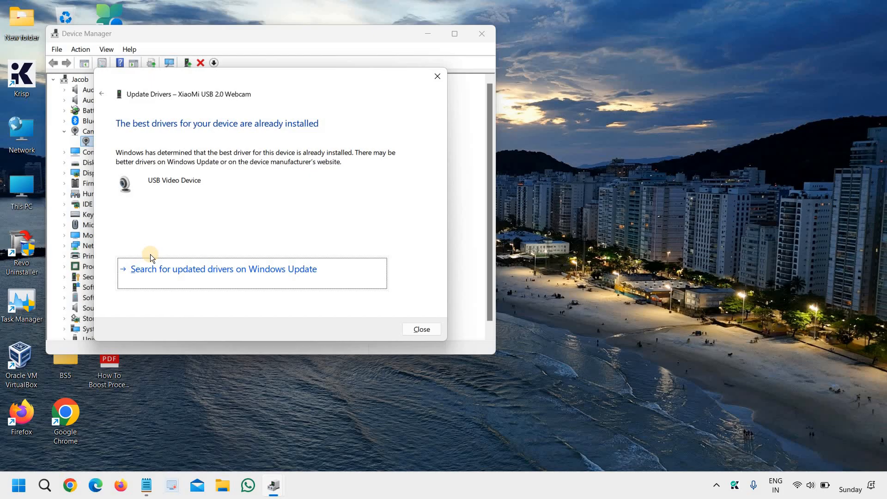
pyautogui.moveTo(228, 283)
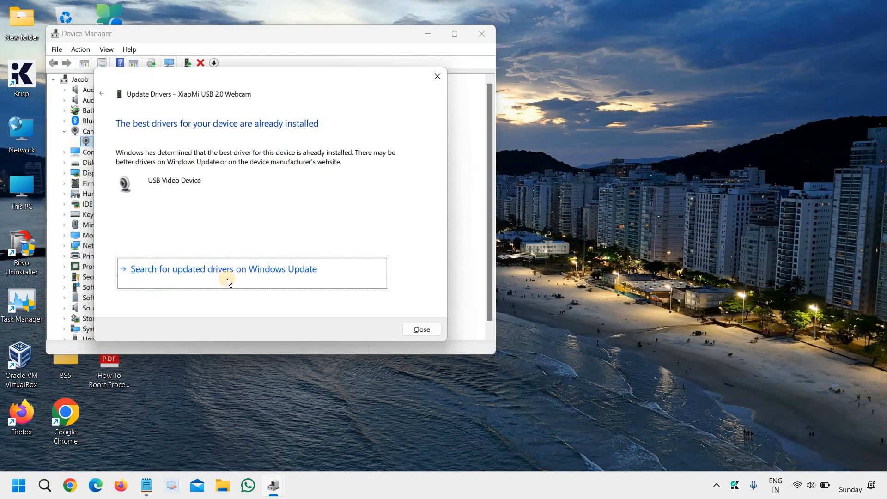
pyautogui.moveTo(293, 283)
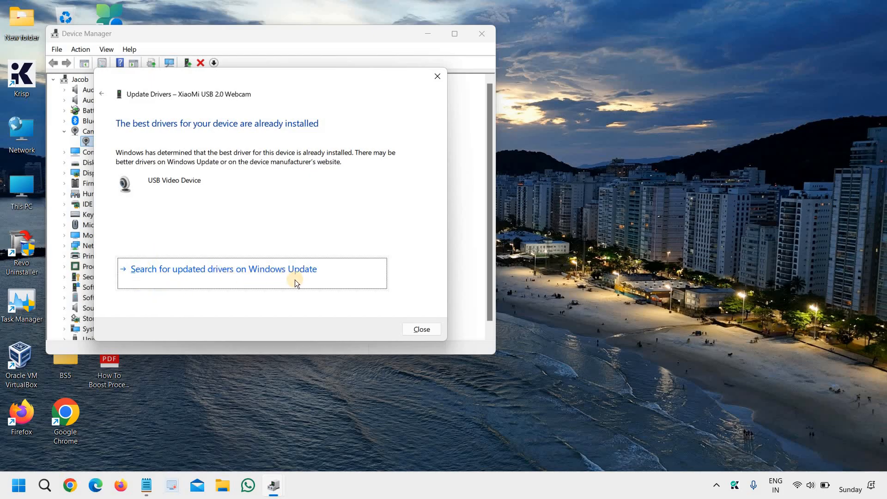
pyautogui.moveTo(421, 329)
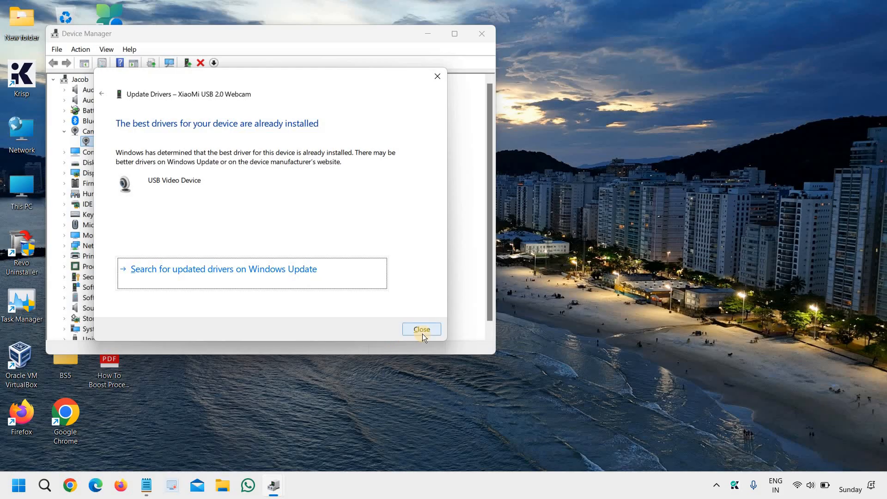
pyautogui.moveTo(253, 276)
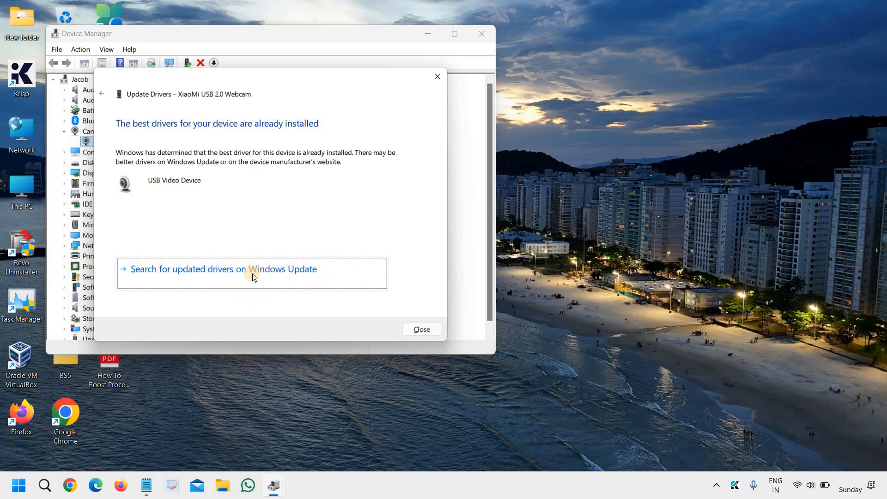
pyautogui.moveTo(241, 281)
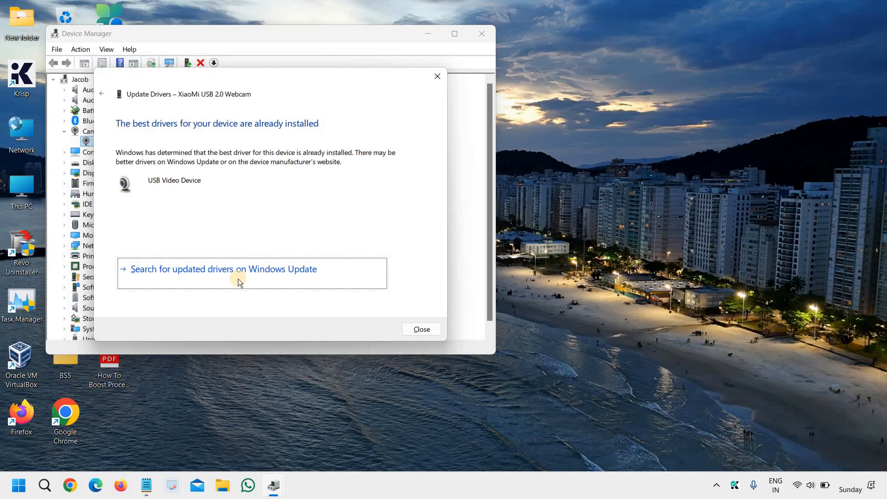
pyautogui.moveTo(210, 95)
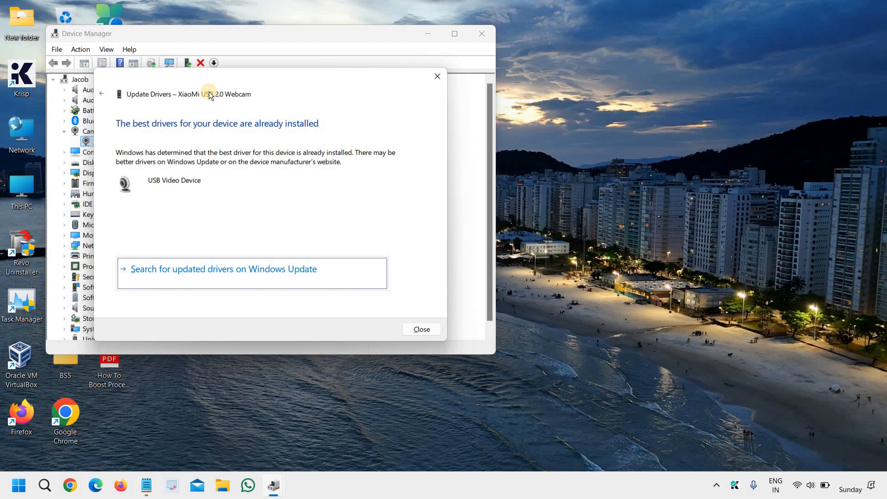
pyautogui.moveTo(293, 171)
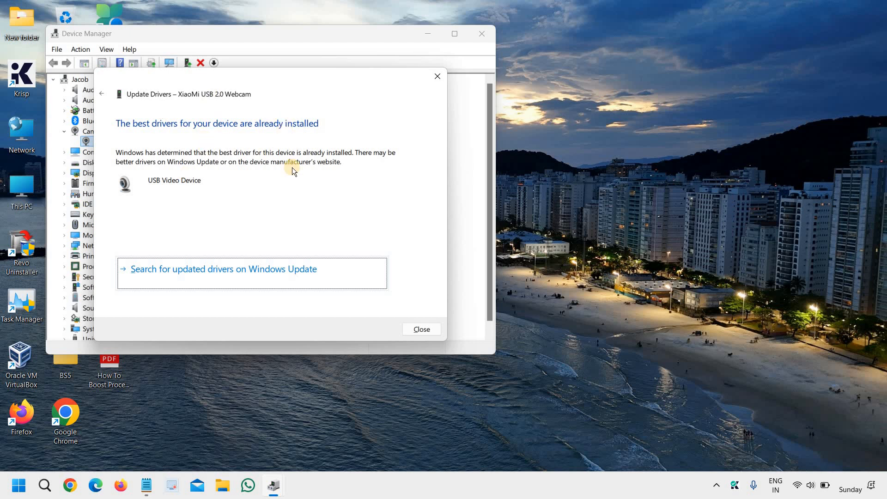
pyautogui.moveTo(301, 222)
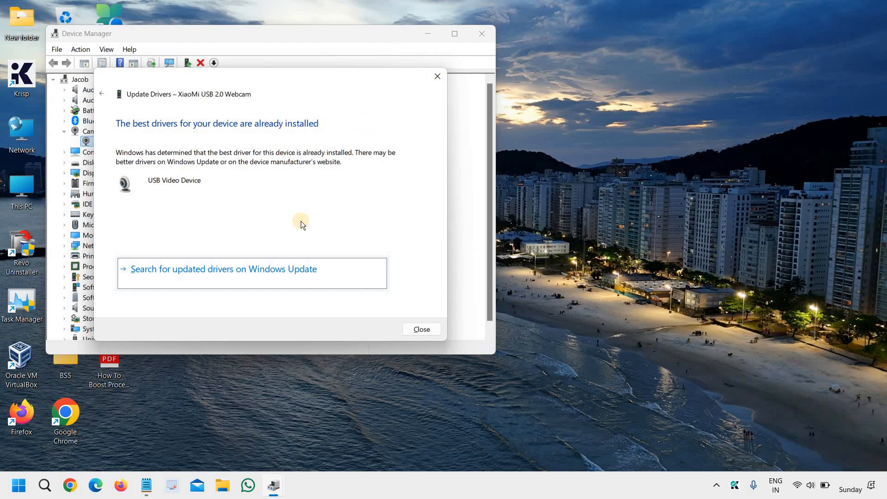
pyautogui.moveTo(216, 278)
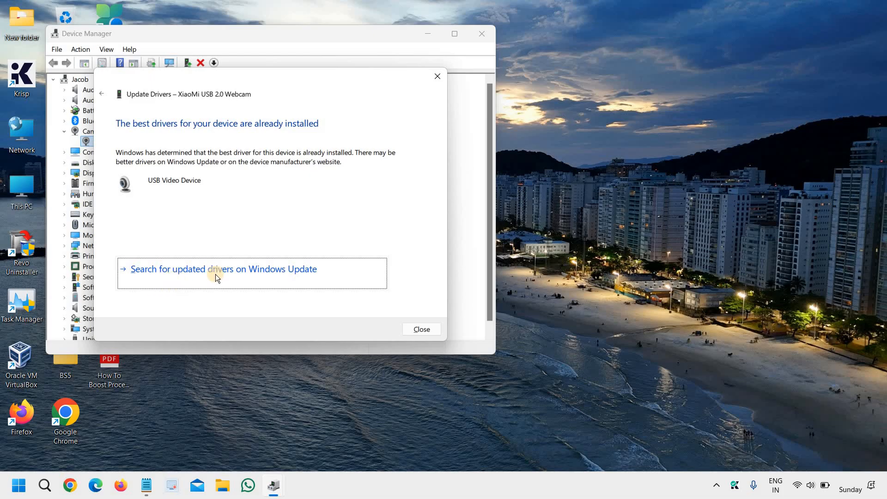
pyautogui.moveTo(352, 238)
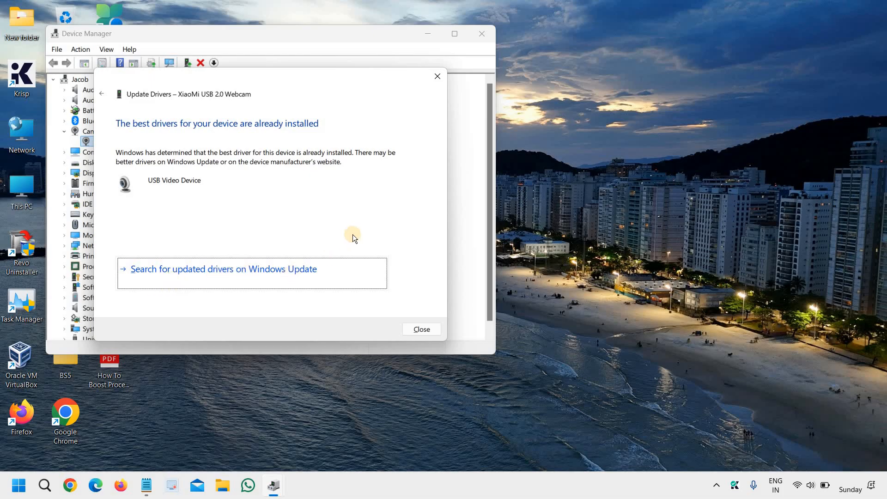
pyautogui.moveTo(351, 230)
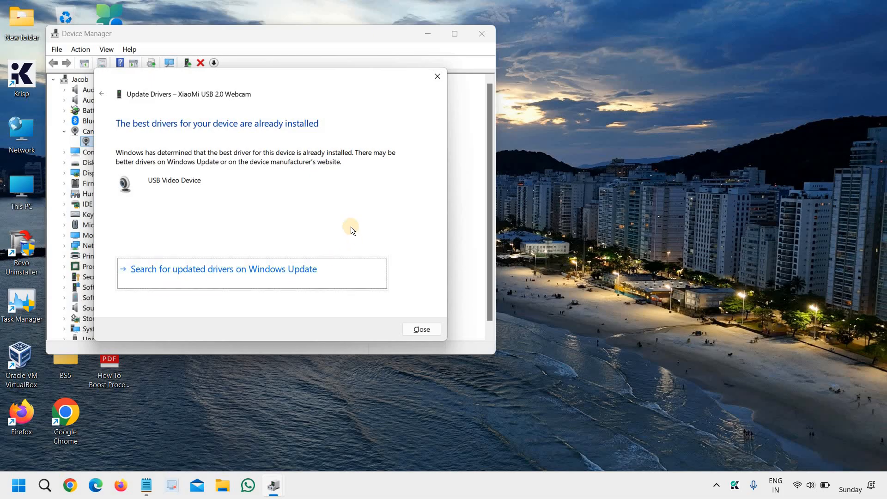
pyautogui.moveTo(316, 256)
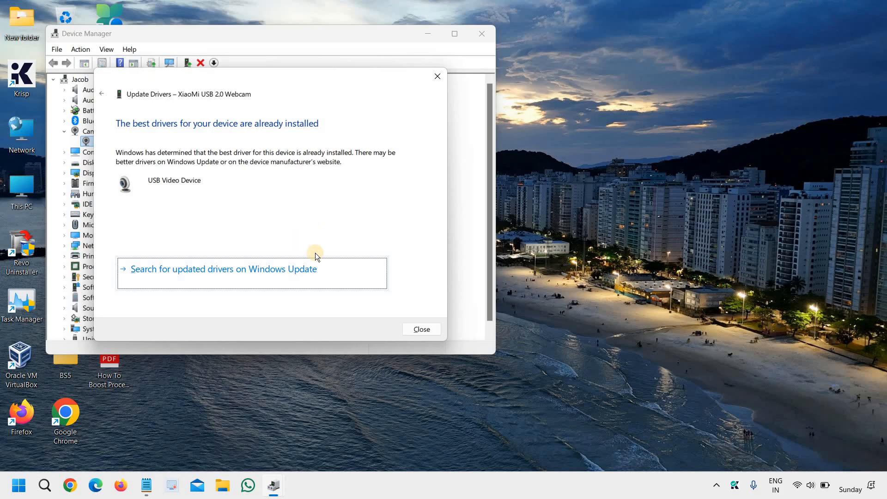
pyautogui.click(422, 329)
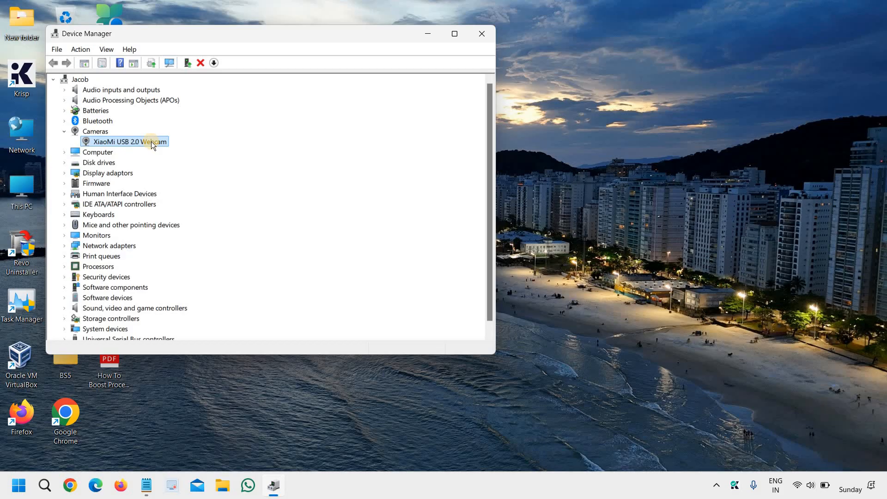
# Step: Browse drivers on this computer, find only USB Video Device listed, and cancel without installing
pyautogui.rightClick(126, 142)
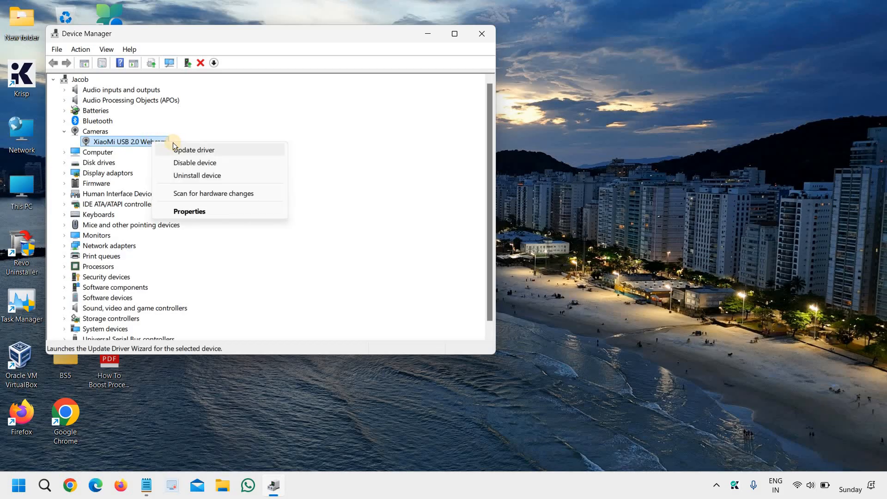
pyautogui.click(194, 150)
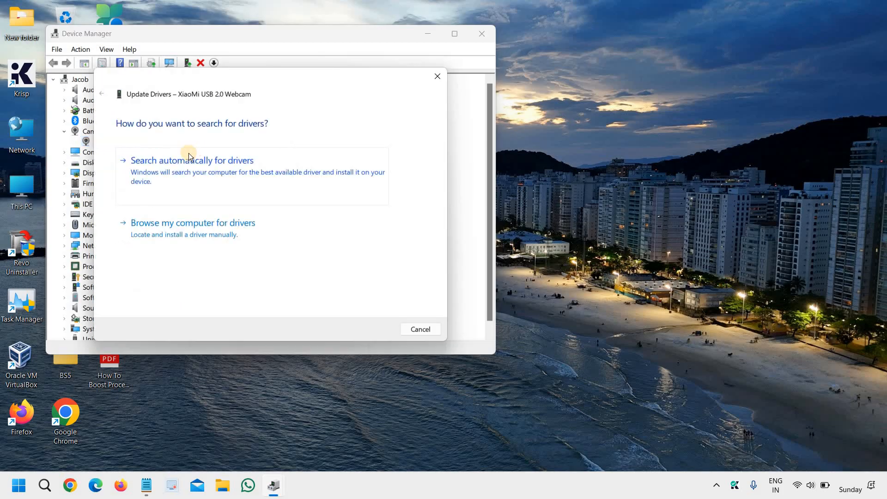
pyautogui.click(192, 223)
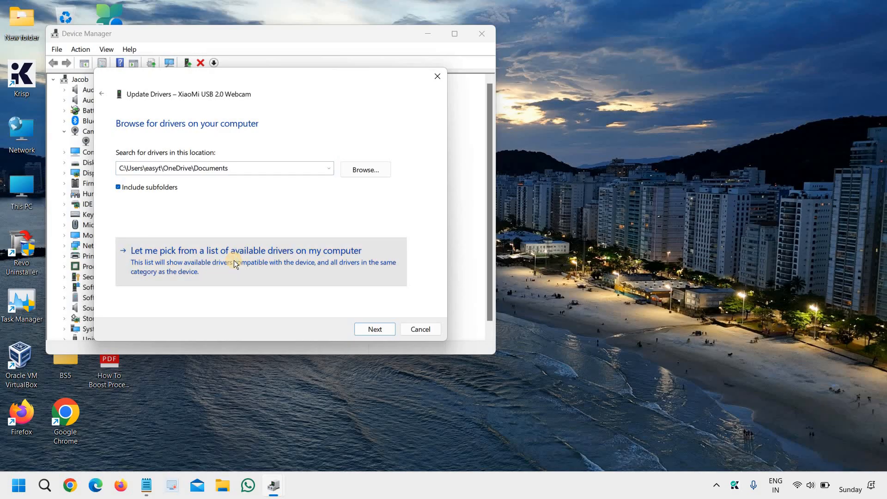
pyautogui.click(246, 250)
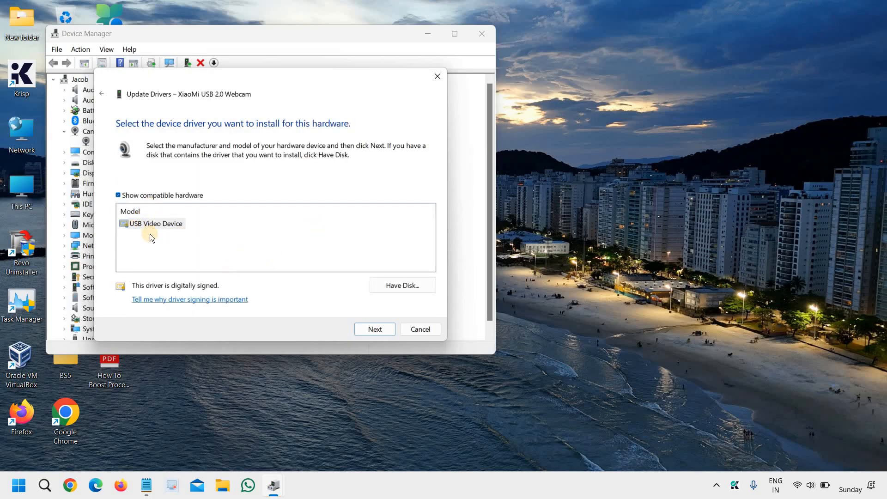
pyautogui.moveTo(195, 233)
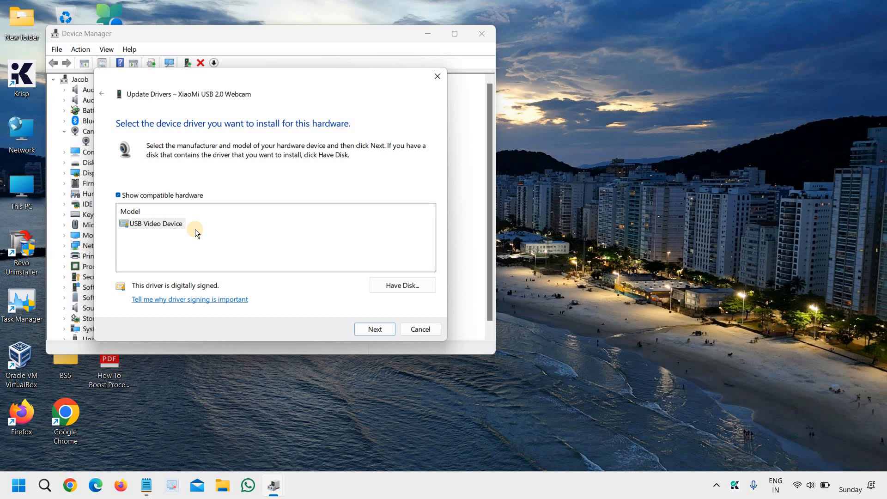
pyautogui.moveTo(145, 236)
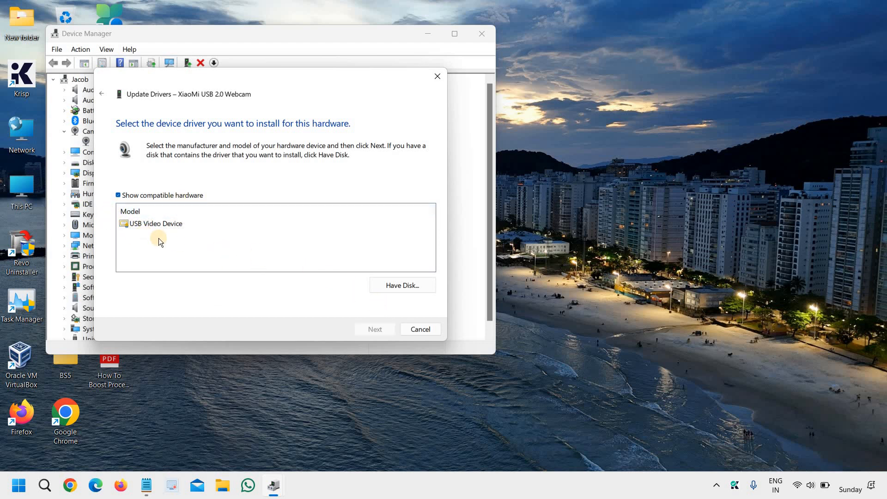
pyautogui.moveTo(138, 240)
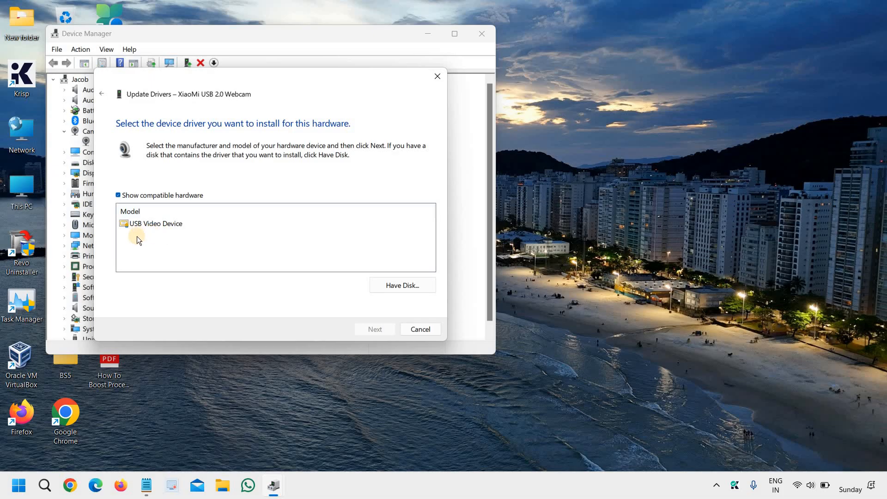
pyautogui.moveTo(170, 238)
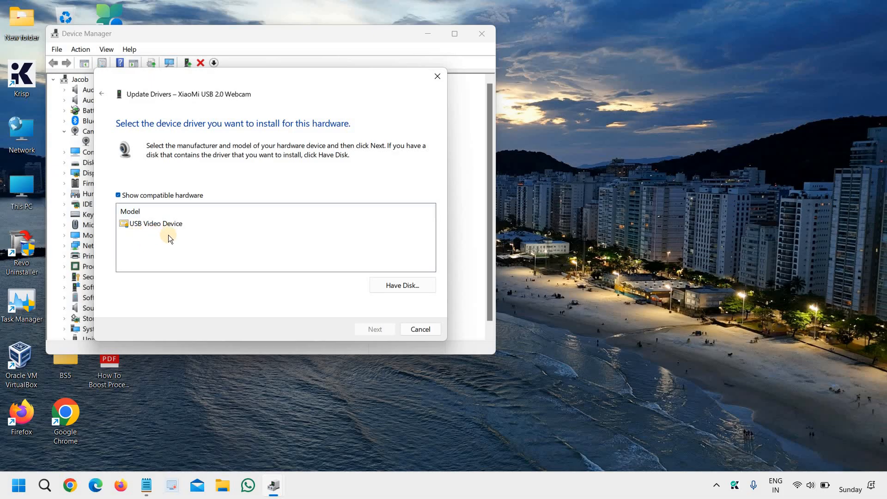
pyautogui.moveTo(145, 247)
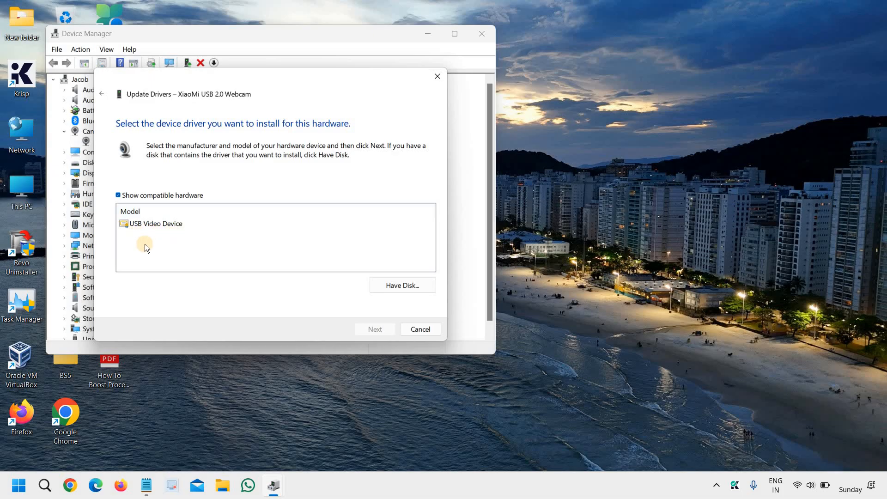
pyautogui.click(420, 329)
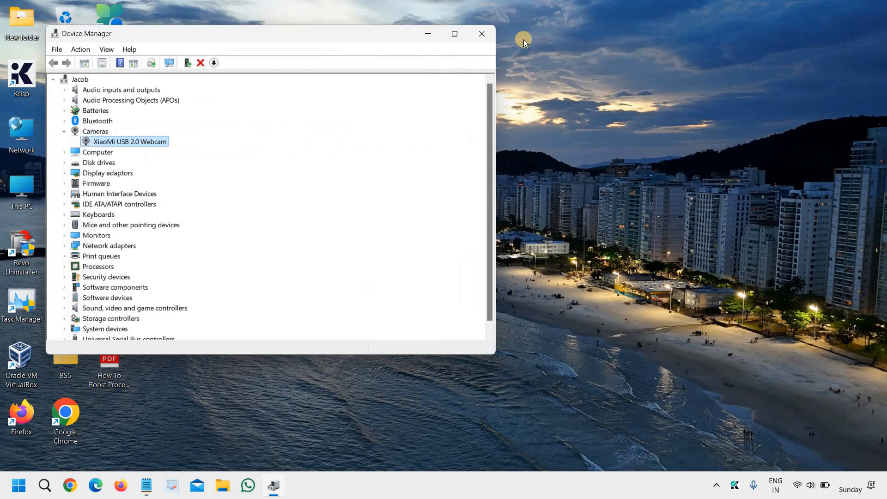
# Step: Close Device Manager and search for cmd to launch Command Prompt as administrator
pyautogui.click(482, 34)
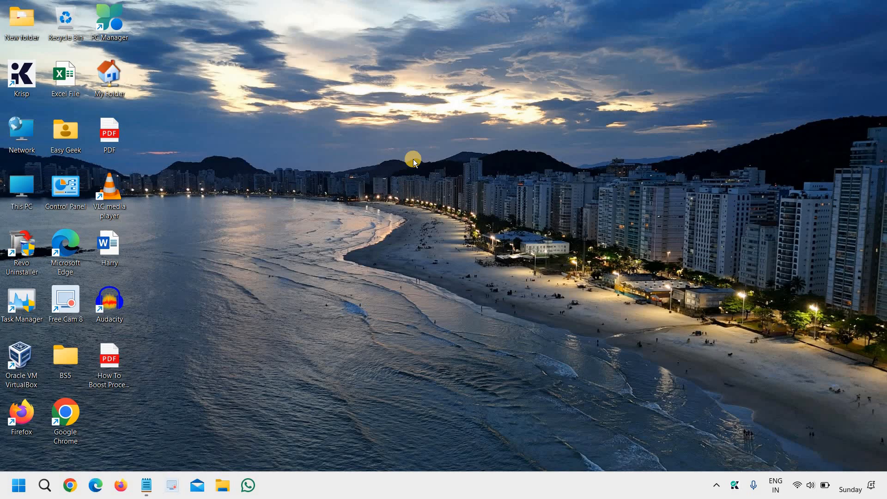
pyautogui.moveTo(44, 485)
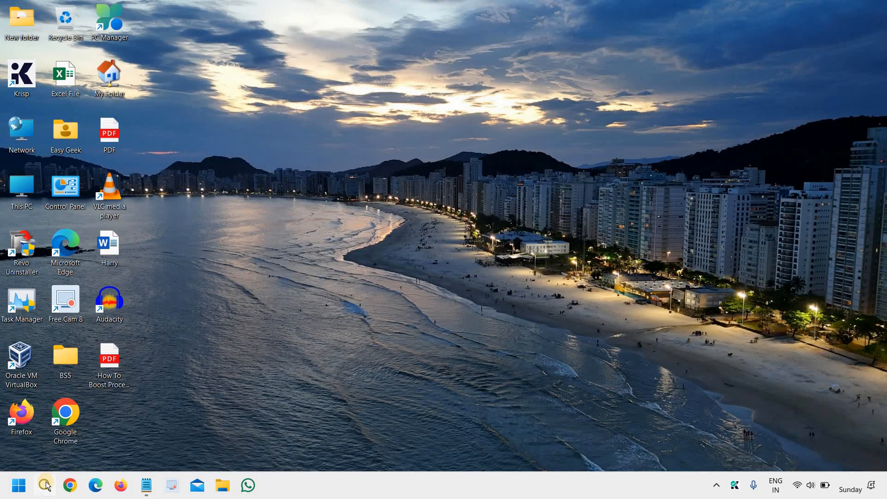
pyautogui.moveTo(45, 485)
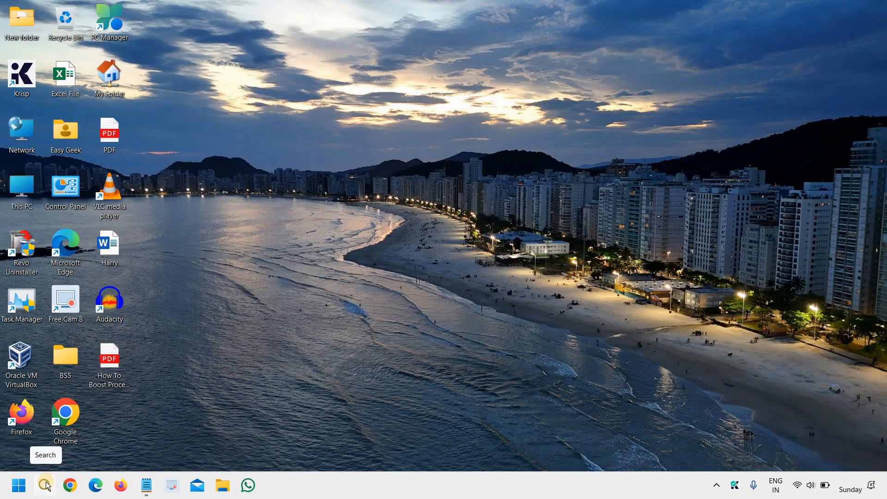
pyautogui.click(44, 485)
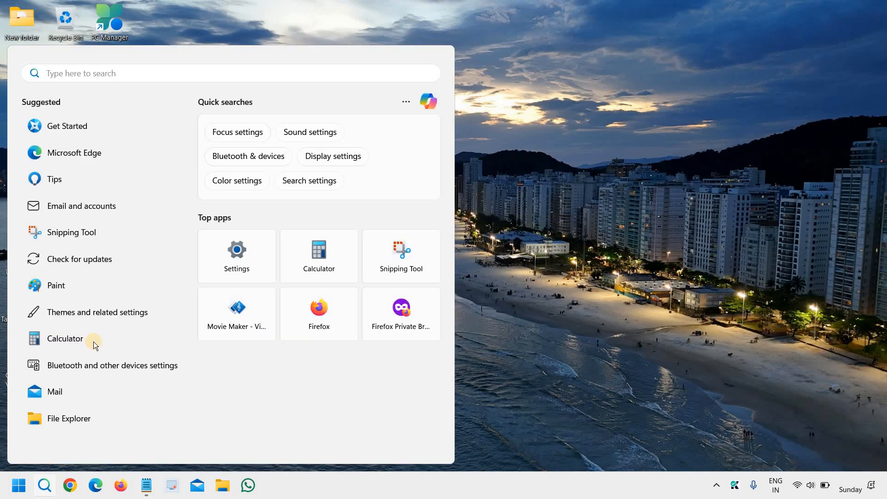
pyautogui.write('cm')
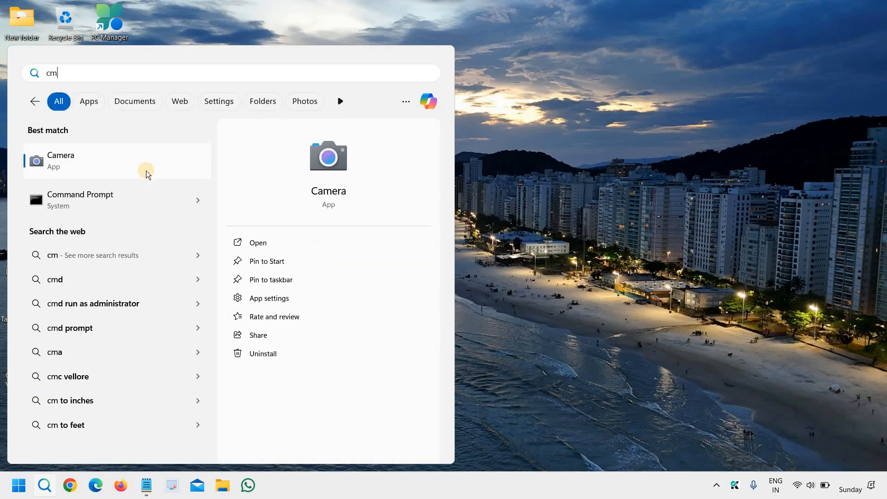
pyautogui.write('d')
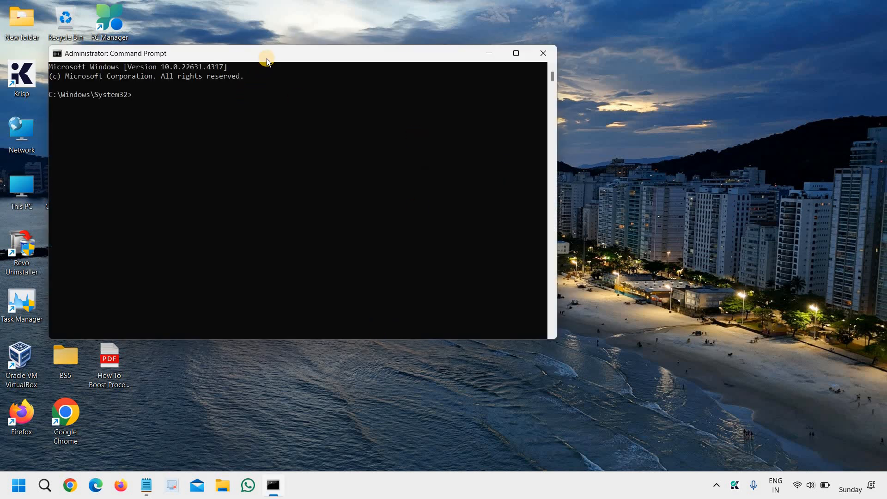
# Step: Reposition the window and enter the misspelled command sfc /sccannow, which prints sfc usage help
pyautogui.moveTo(267, 54); pyautogui.dragTo(303, 101)
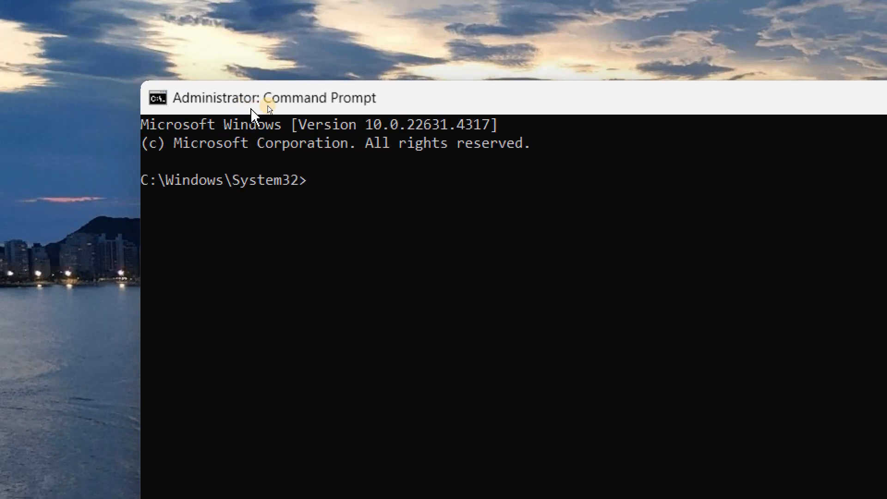
pyautogui.write('s')
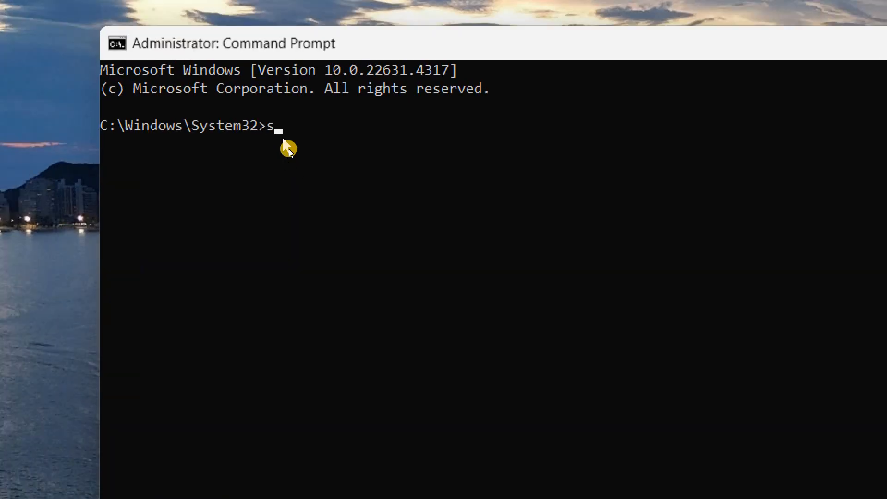
pyautogui.write('fc /')
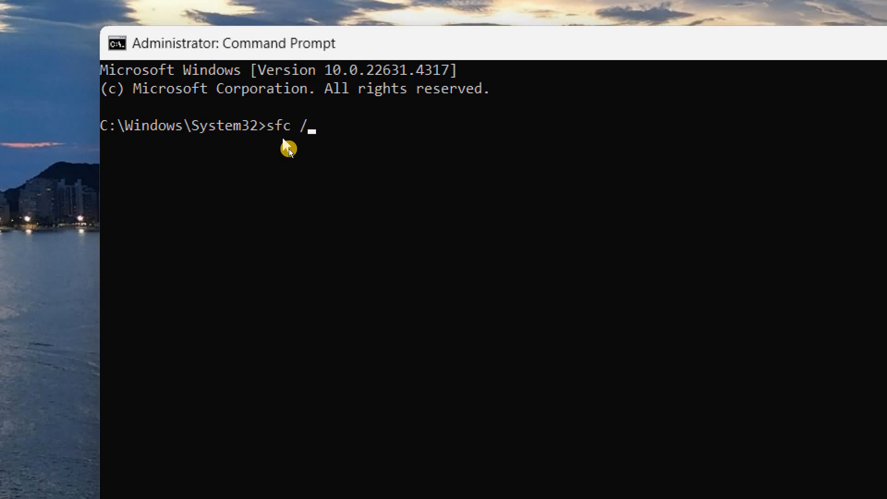
pyautogui.write('sccannow')
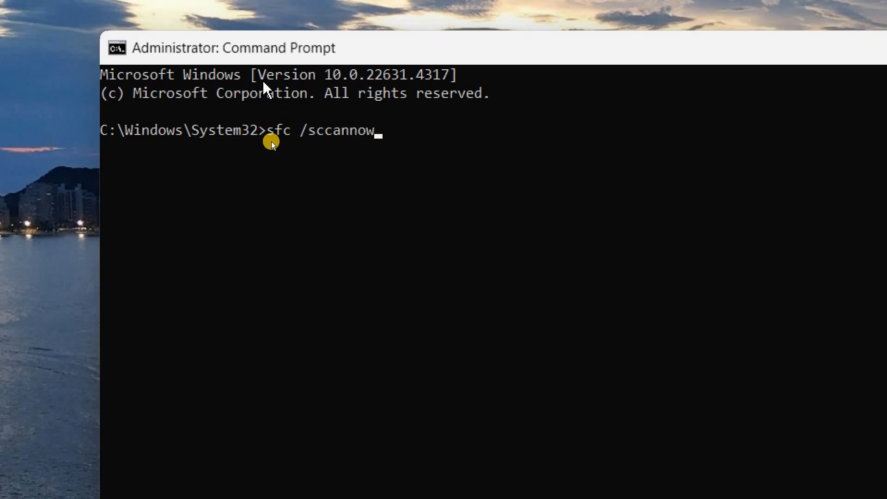
pyautogui.moveTo(363, 120)
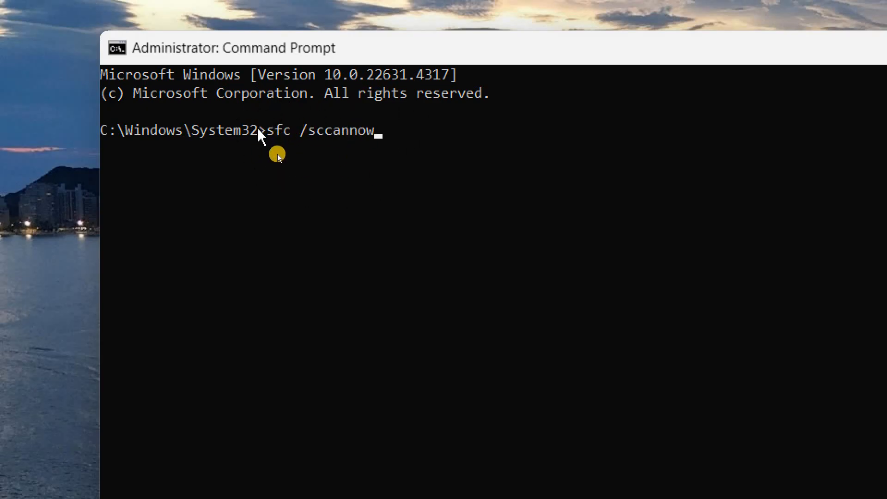
pyautogui.moveTo(329, 160)
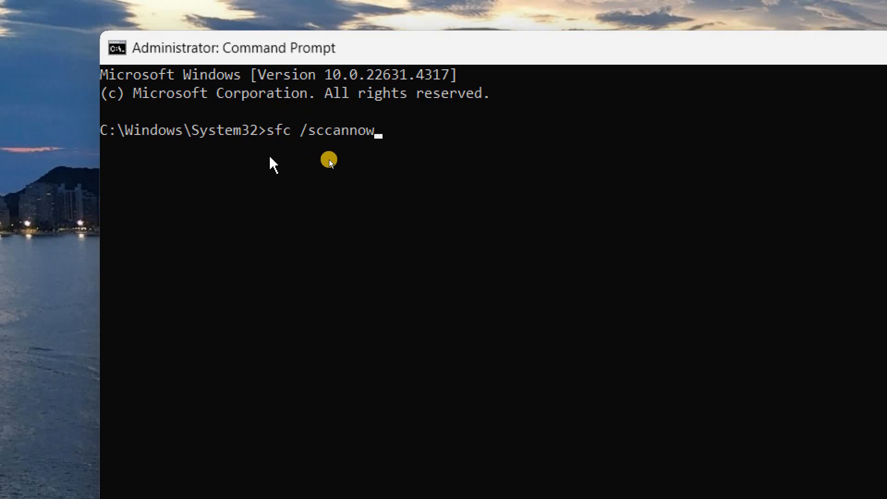
pyautogui.moveTo(282, 130)
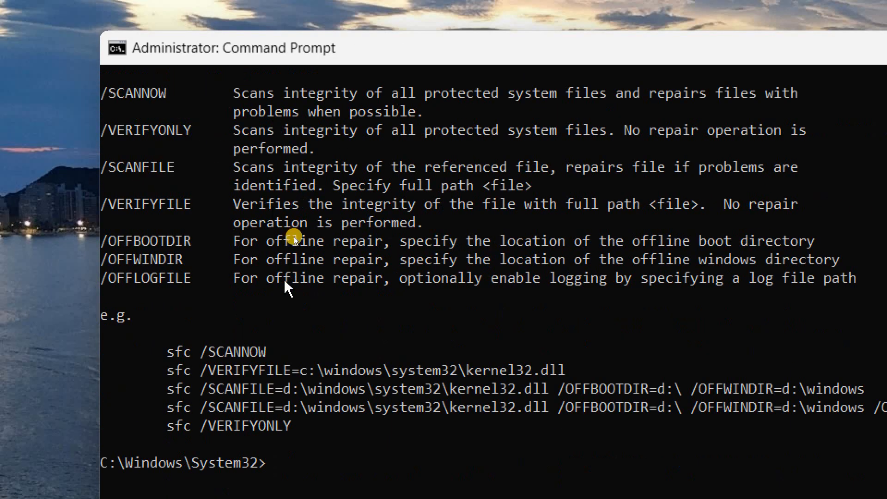
# Step: Correct the typo to sfc /scannow and start the System File Checker scan
pyautogui.scroll(-3)
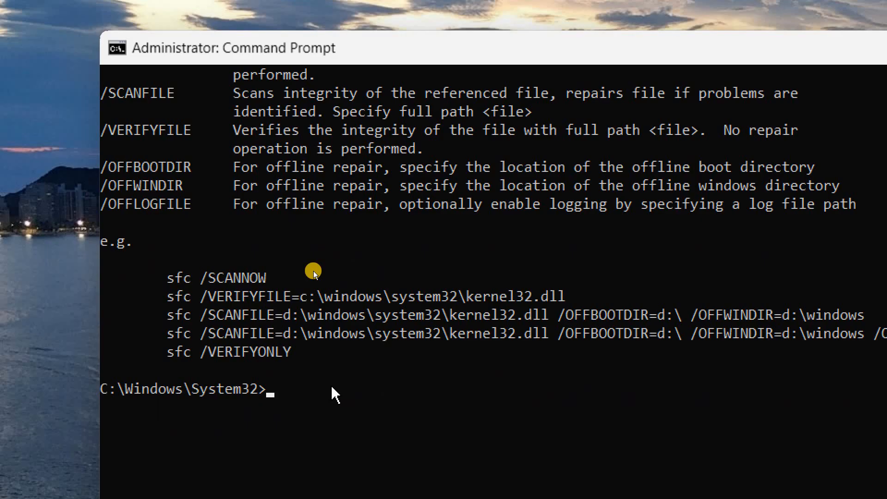
pyautogui.write('sfc /sccannow')
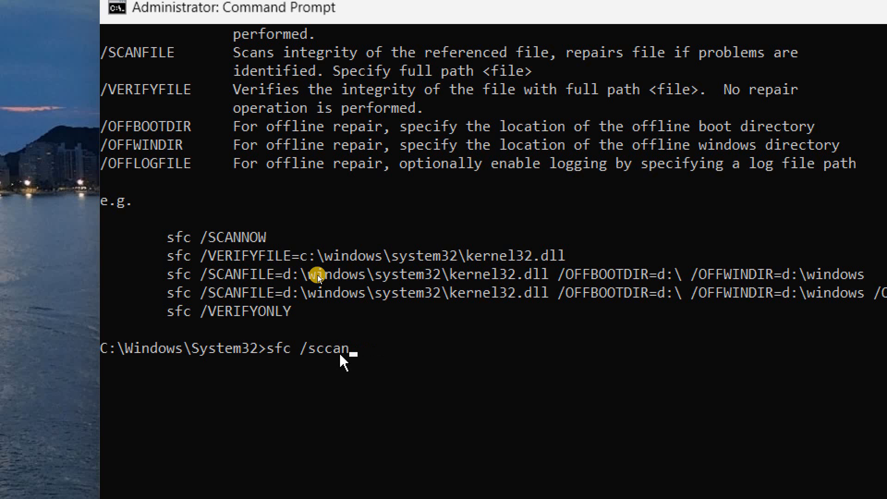
pyautogui.press('Backspace')
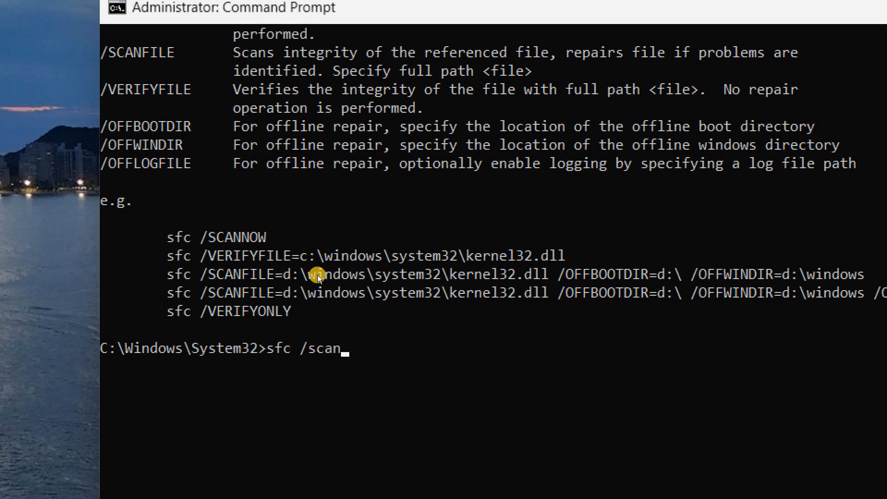
pyautogui.write('now')
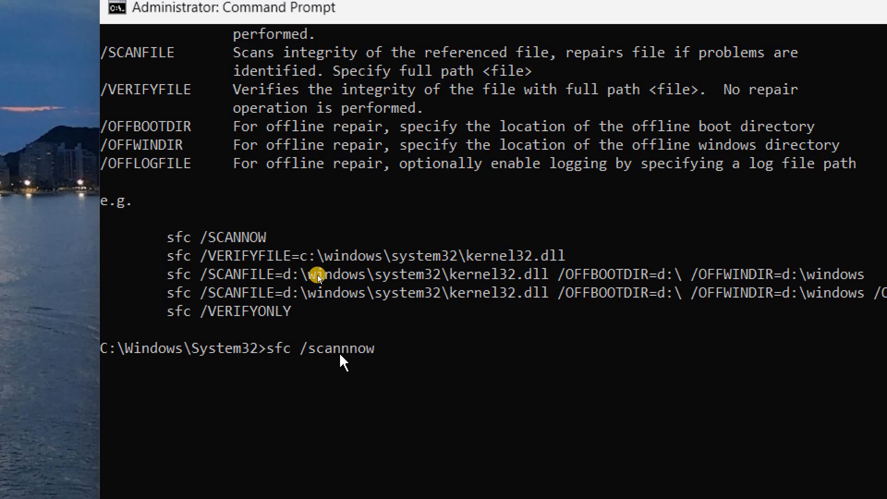
pyautogui.press('Backspace')
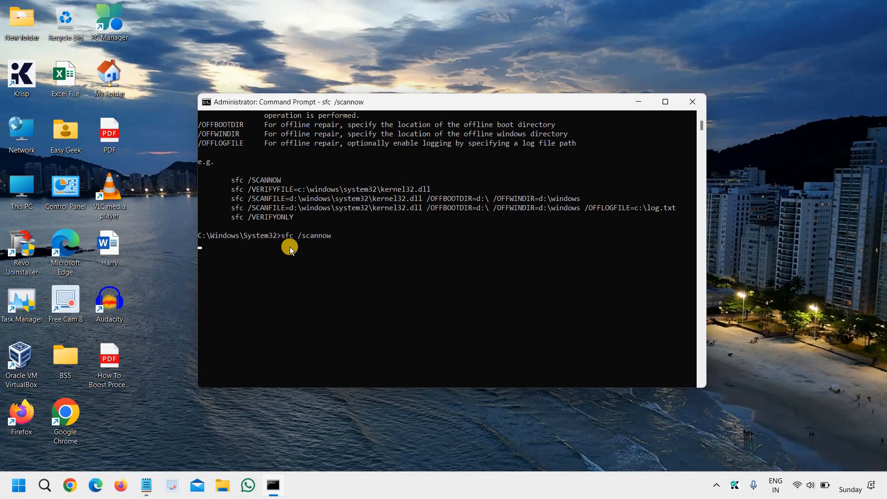
pyautogui.moveTo(268, 269)
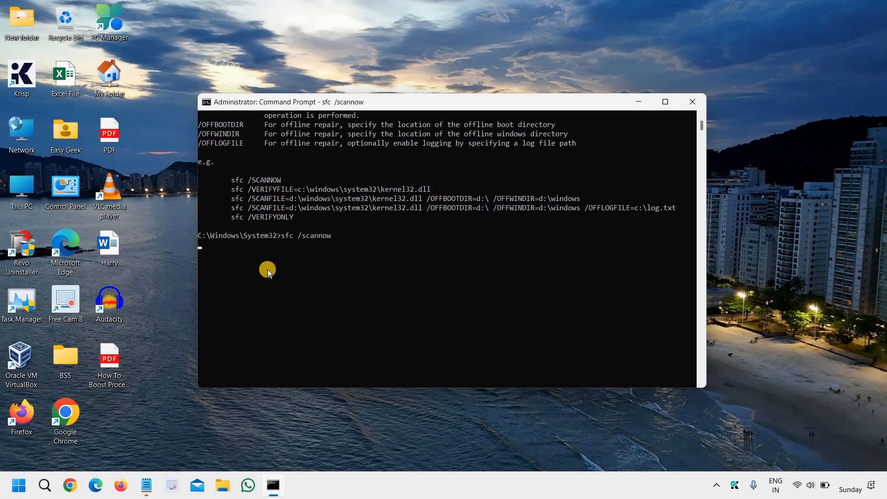
pyautogui.moveTo(270, 276)
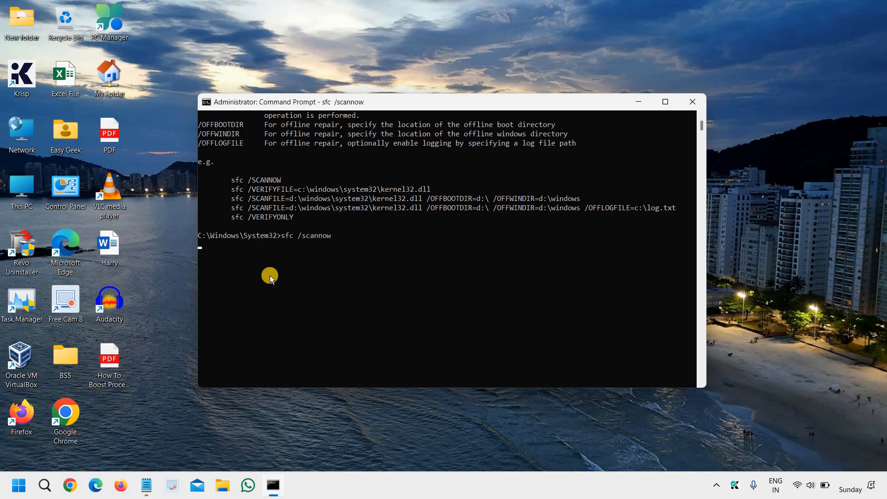
pyautogui.moveTo(260, 287)
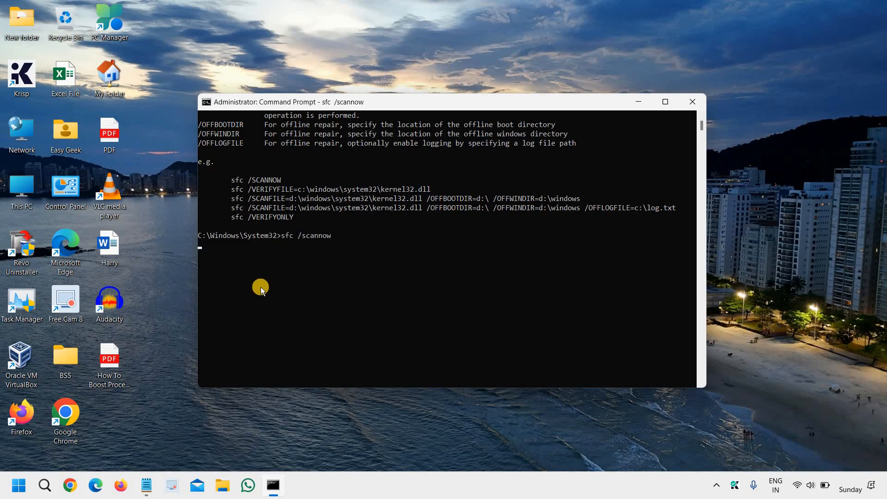
pyautogui.moveTo(523, 260)
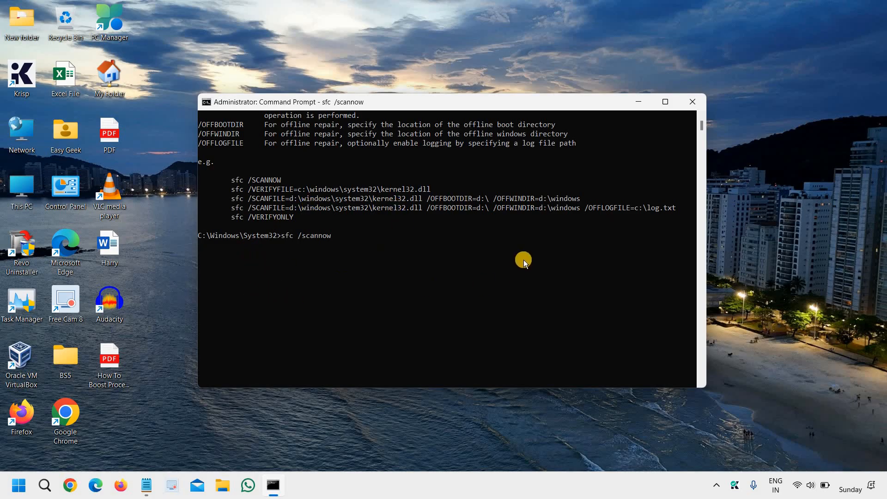